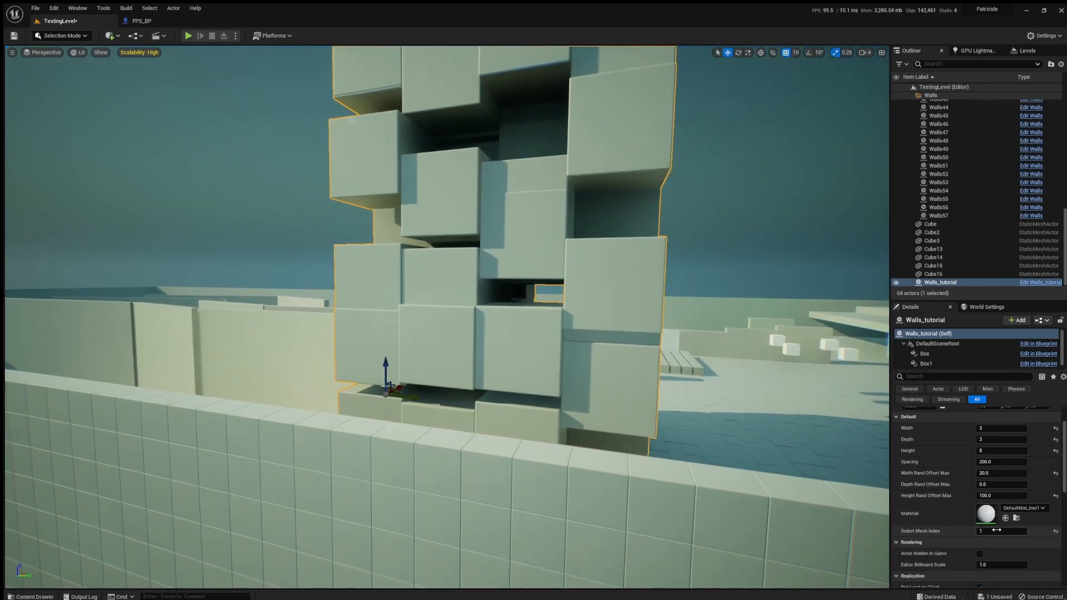
- Set the wall's Select Mesh Index to 0 and open the Walls_tutorial Blueprint editor
{"action": "left_click", "coordinate": [1001, 531]}
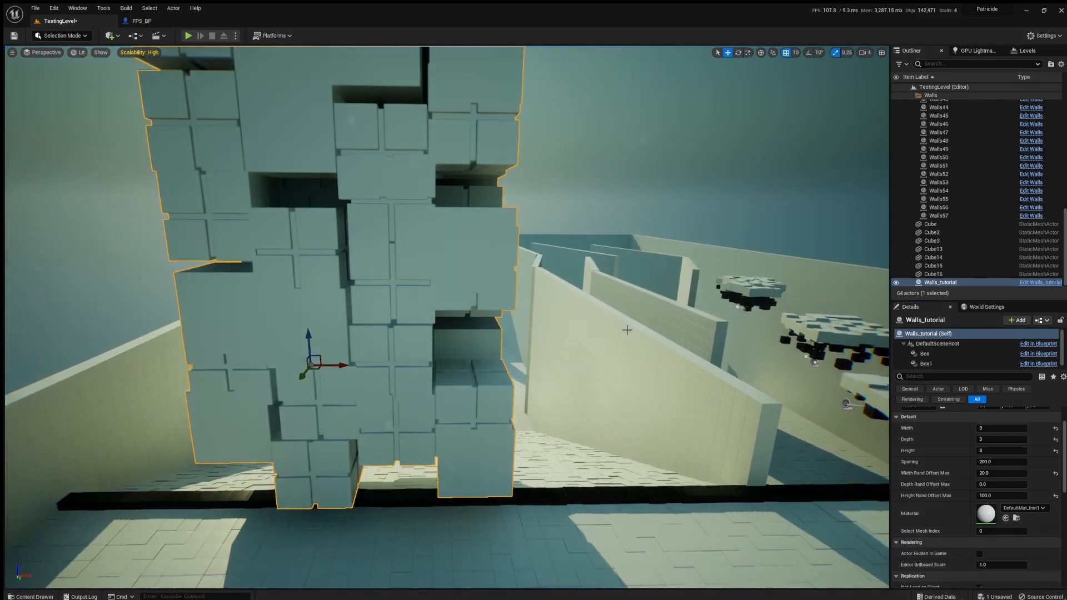
{"action": "left_click", "coordinate": [32, 596]}
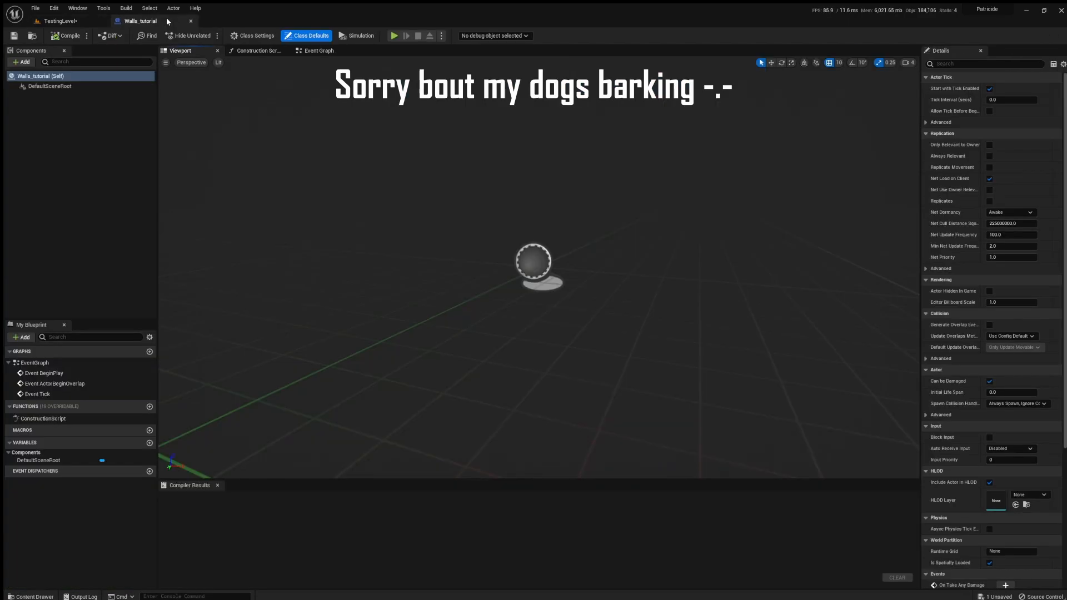
- Bring up the Construction Script graph and pull a wire from its execution output
{"action": "left_click", "coordinate": [316, 50]}
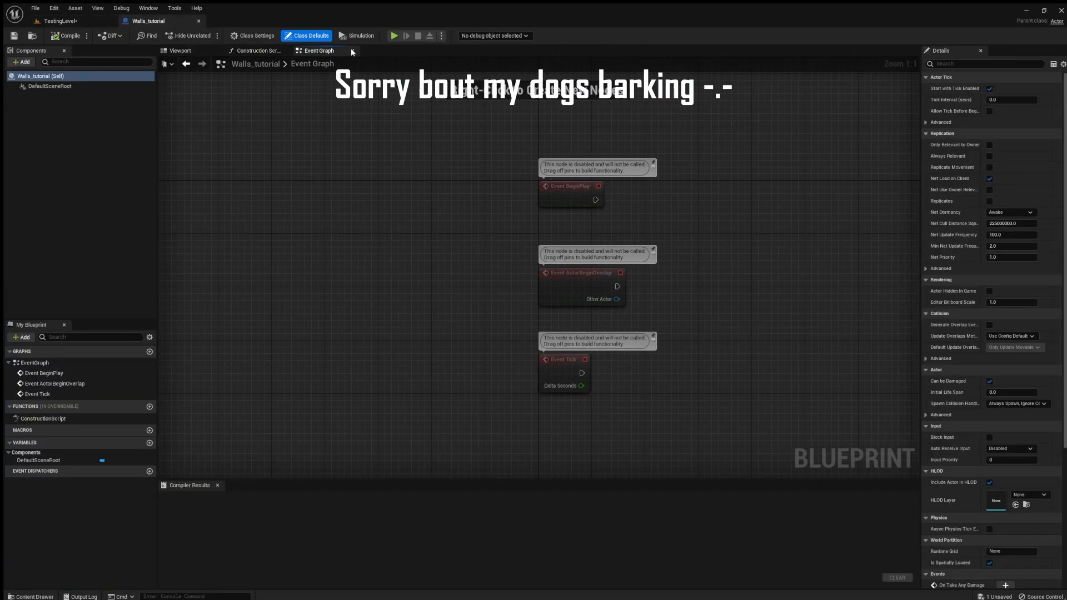
{"action": "left_click", "coordinate": [256, 50]}
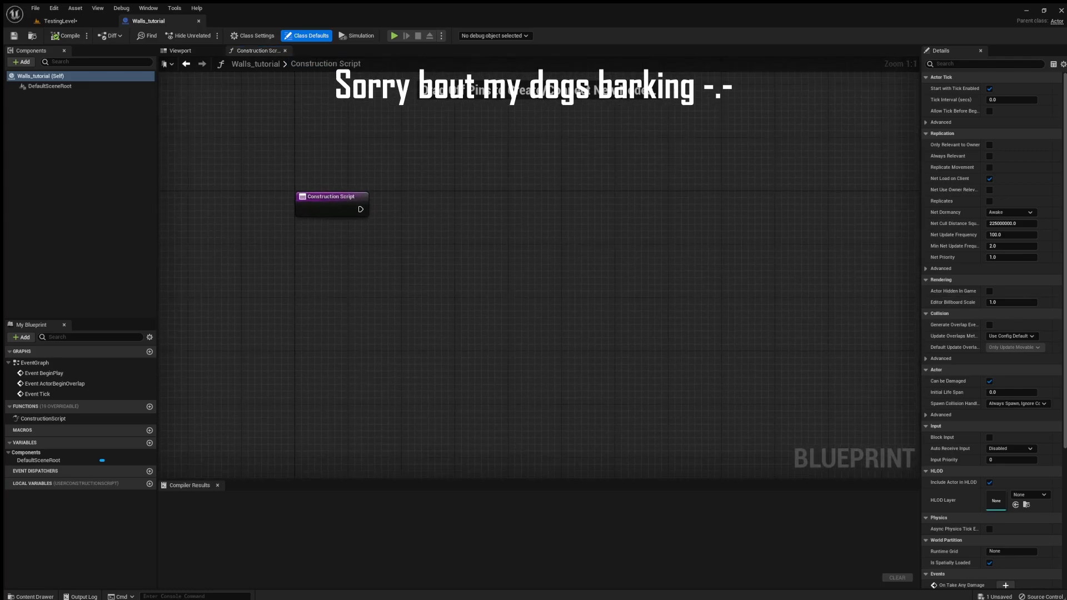
{"action": "left_click_drag", "start_coordinate": [331, 196], "coordinate": [324, 164]}
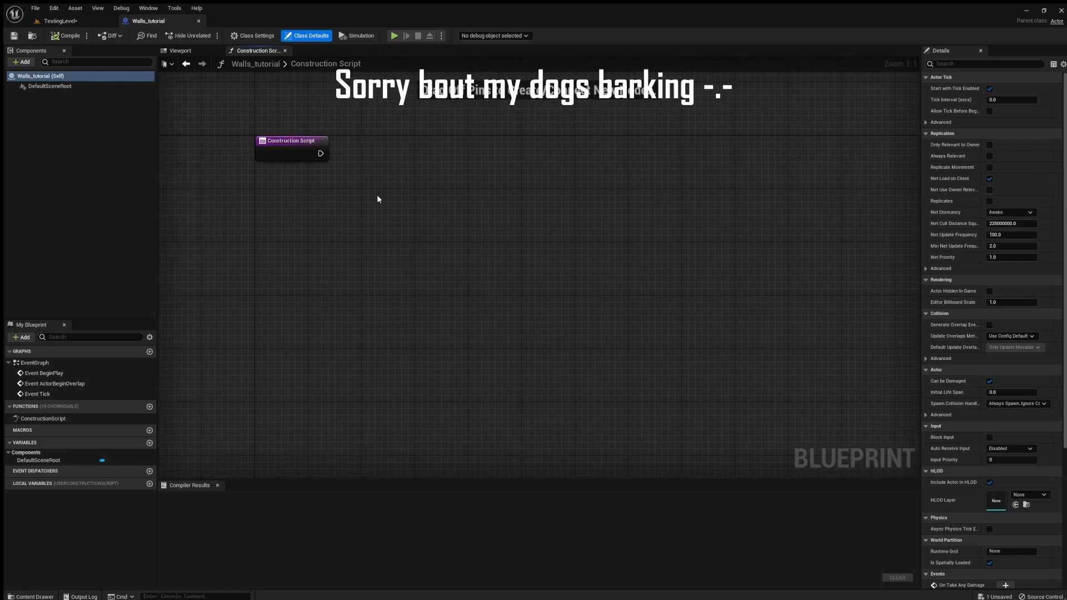
{"action": "left_click_drag", "start_coordinate": [291, 140], "coordinate": [231, 136]}
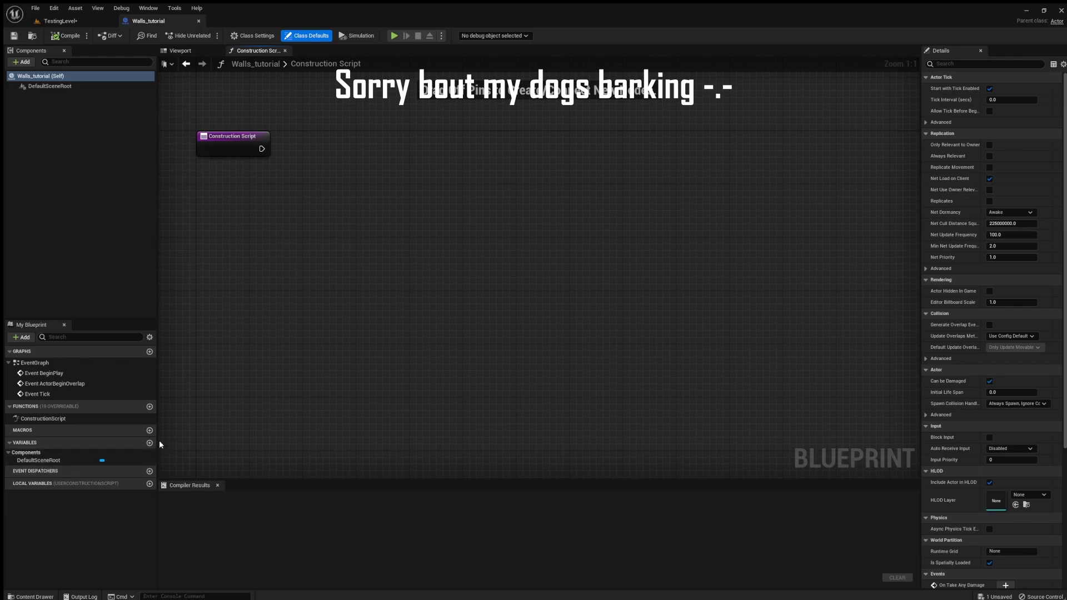
{"action": "mouse_move", "coordinate": [265, 413]}
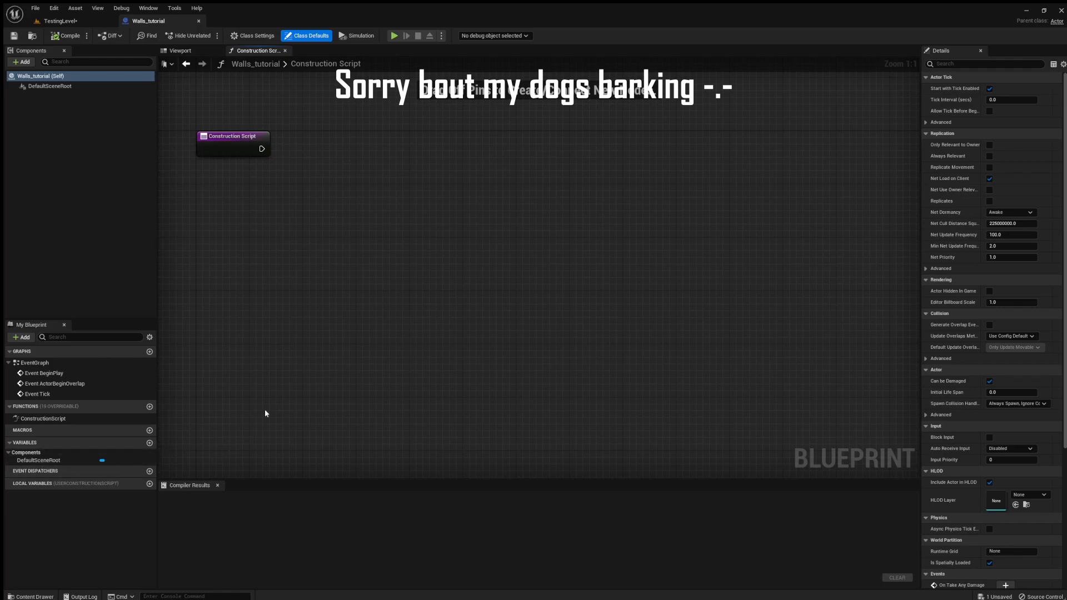
{"action": "left_click_drag", "start_coordinate": [233, 135], "coordinate": [256, 139]}
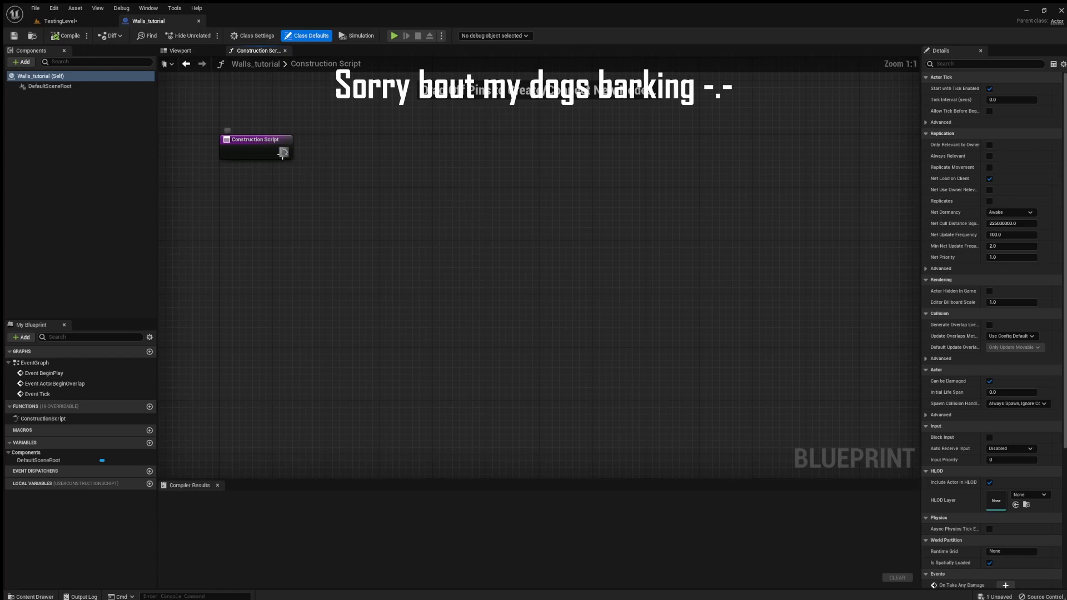
{"action": "left_click_drag", "start_coordinate": [283, 152], "coordinate": [413, 175]}
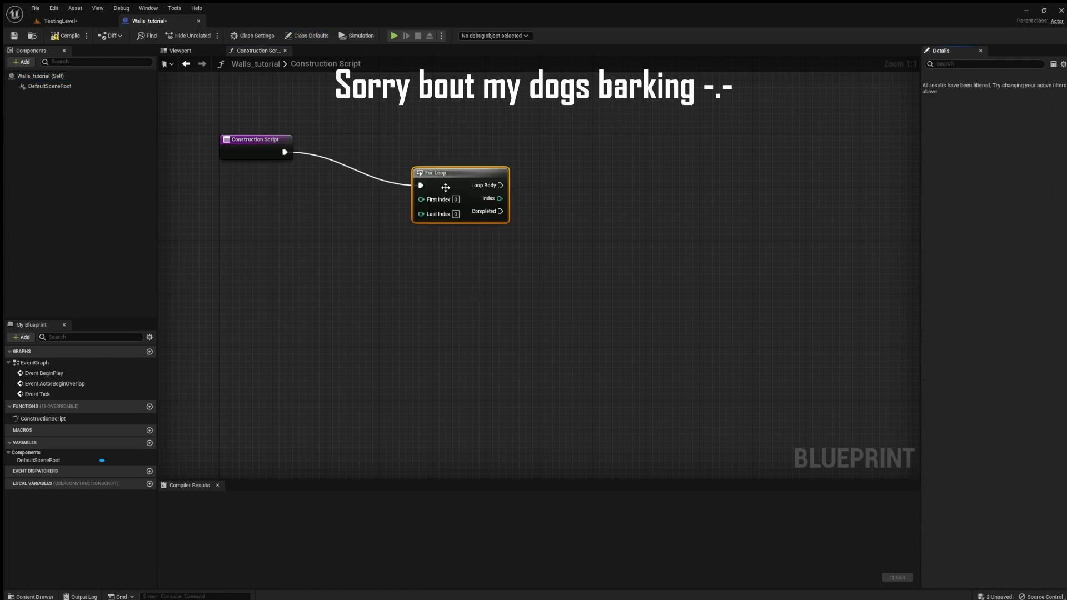
- Chain three For Loops whose last indices are promoted to Width, Depth and Height variables
{"action": "left_click_drag", "start_coordinate": [460, 172], "coordinate": [396, 138]}
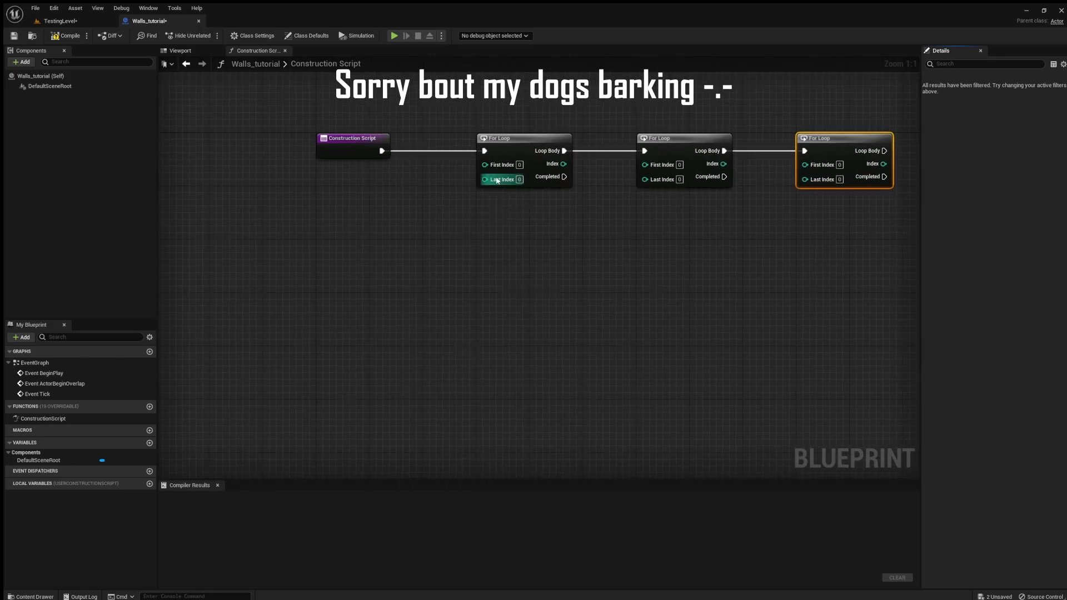
{"action": "scroll", "scroll_direction": "up", "scroll_amount": 3}
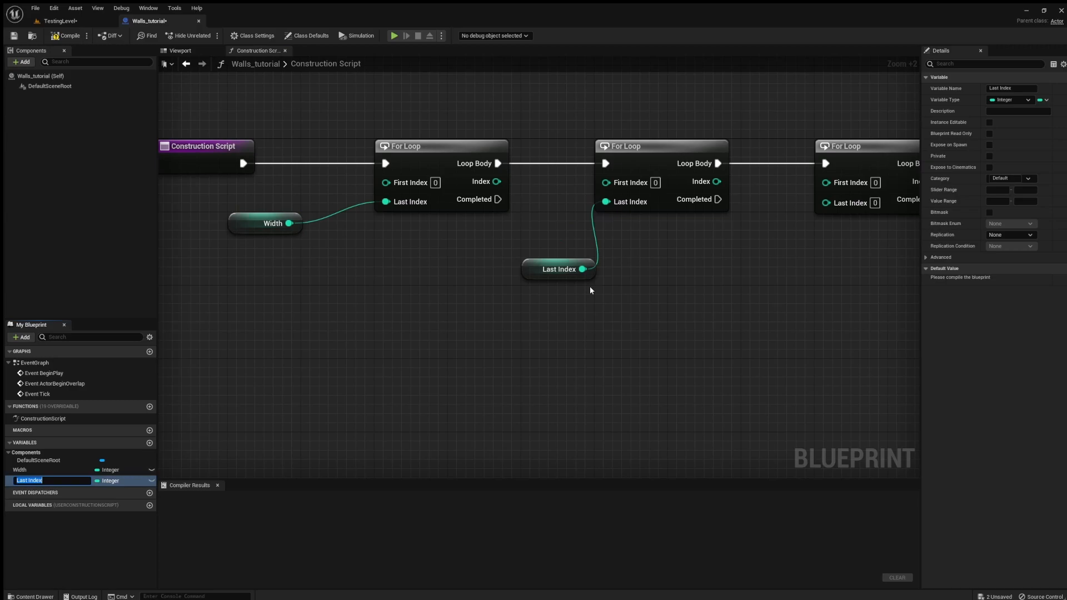
{"action": "type", "text": "Depth"}
{"action": "type", "text": "Height"}
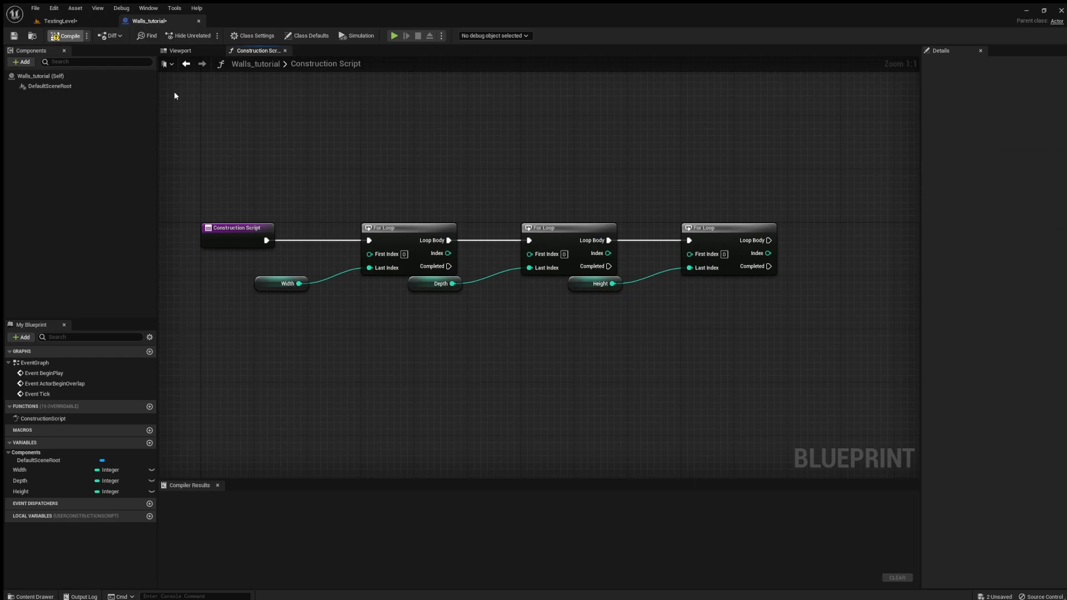
- Compile, then add an Instanced Static Mesh component named Box in the Viewport
{"action": "left_click", "coordinate": [66, 36]}
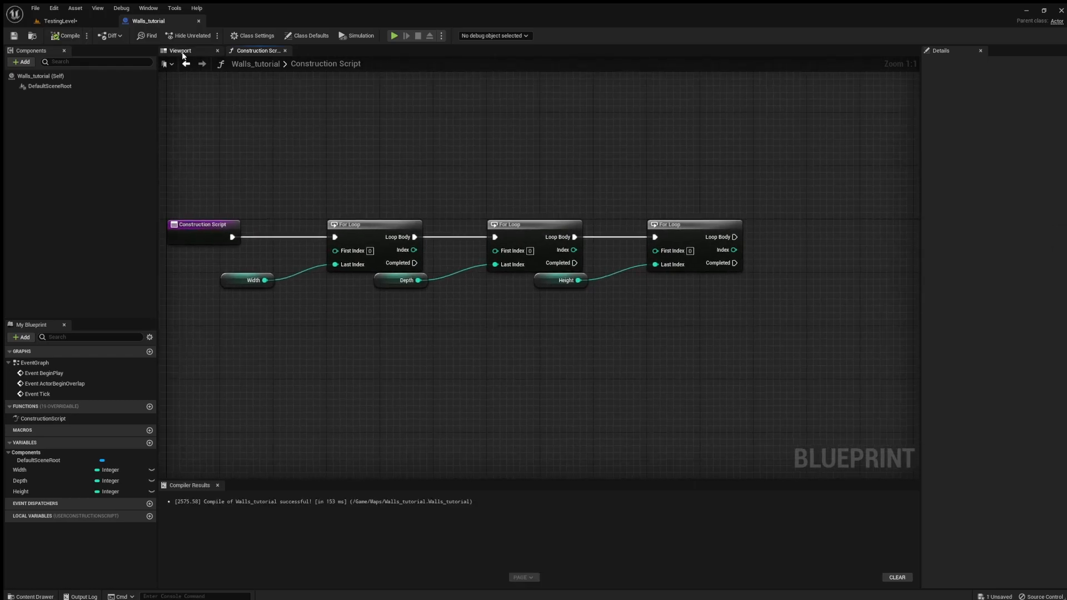
{"action": "left_click", "coordinate": [179, 50]}
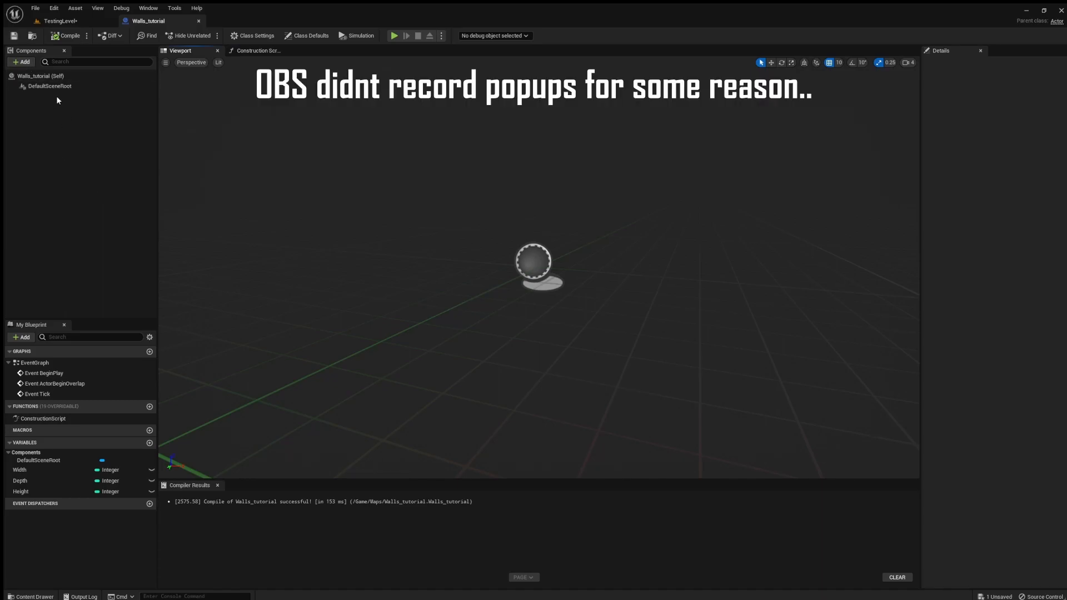
{"action": "left_click", "coordinate": [21, 62]}
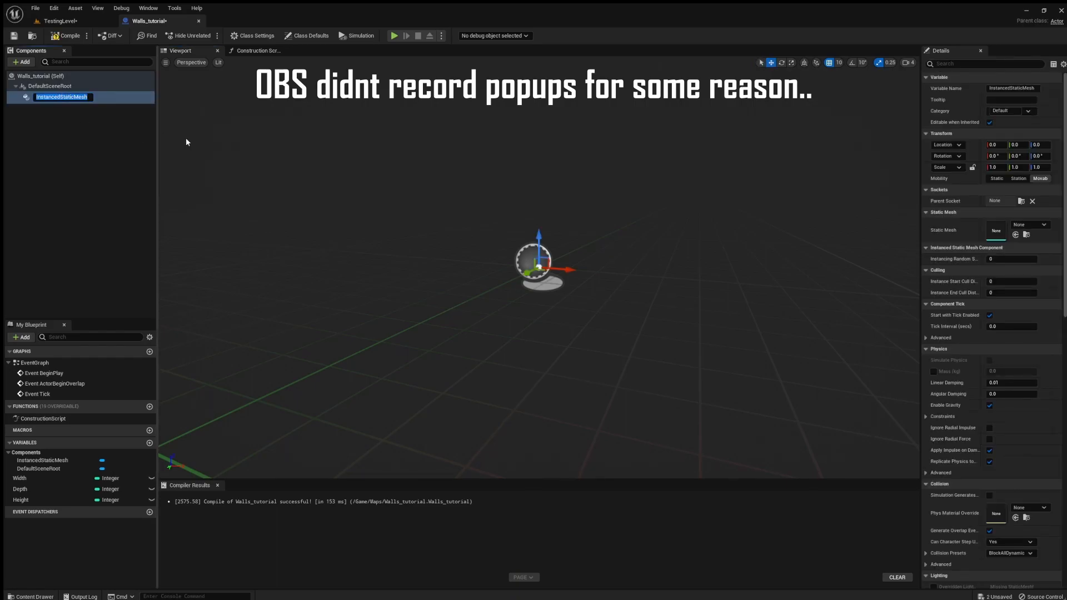
{"action": "type", "text": "Box"}
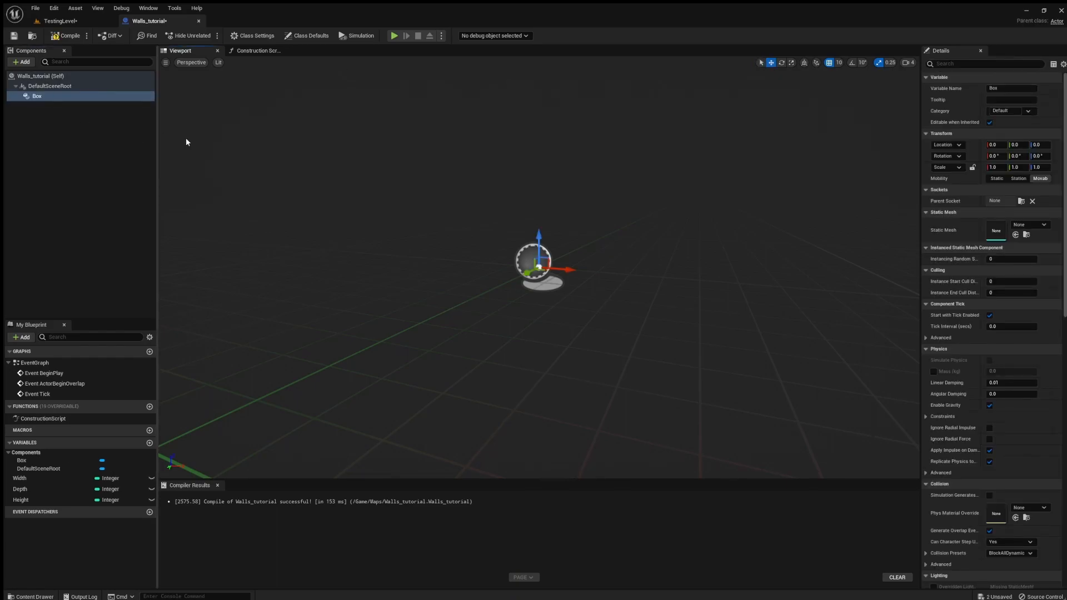
- Add an Add Instance node on Box driven by the innermost loop body
{"action": "left_click", "coordinate": [257, 50]}
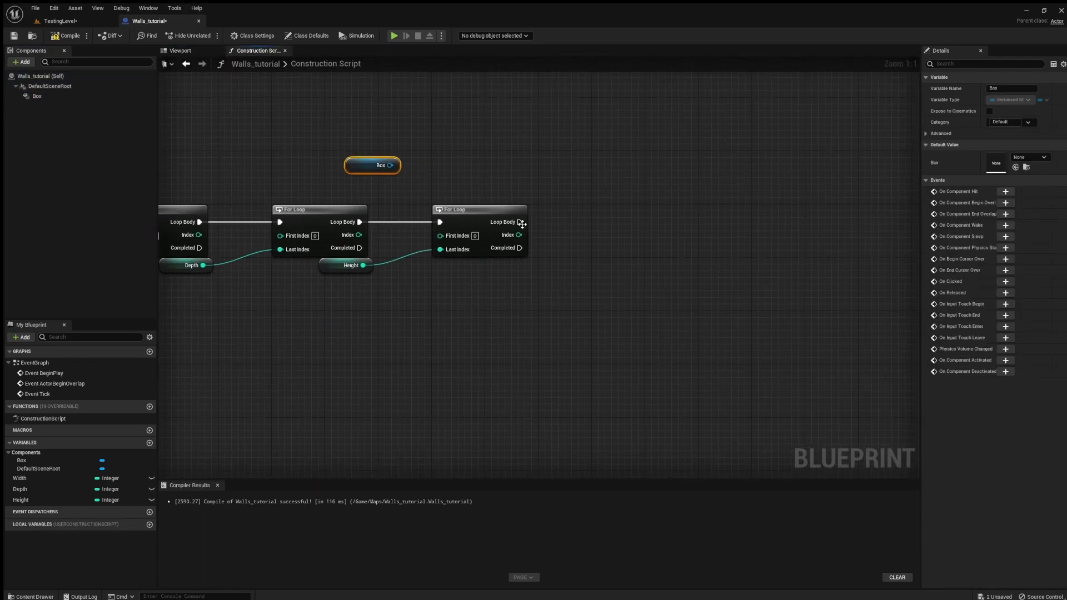
{"action": "left_click_drag", "start_coordinate": [521, 222], "coordinate": [636, 235]}
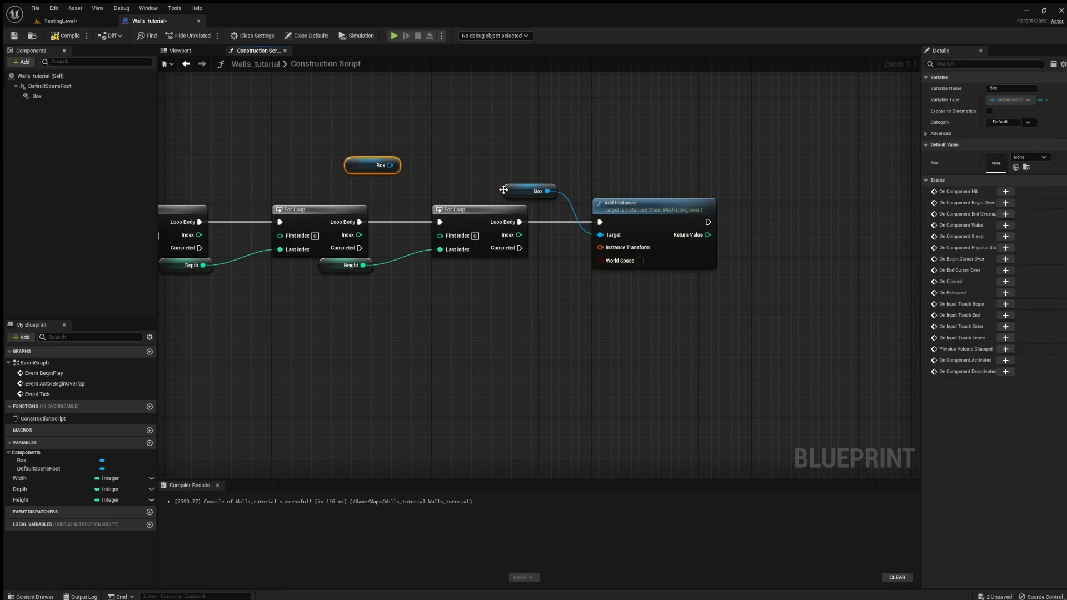
{"action": "scroll", "scroll_direction": "down", "scroll_amount": 3}
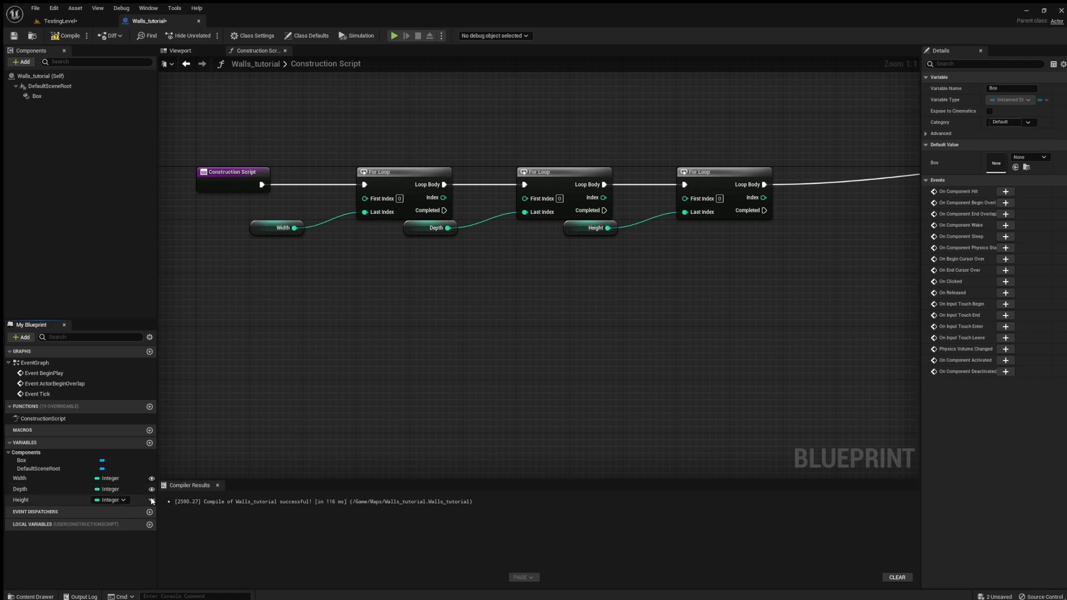
- Make the Height, Width and Depth variables editable per instance
{"action": "left_click", "coordinate": [21, 479]}
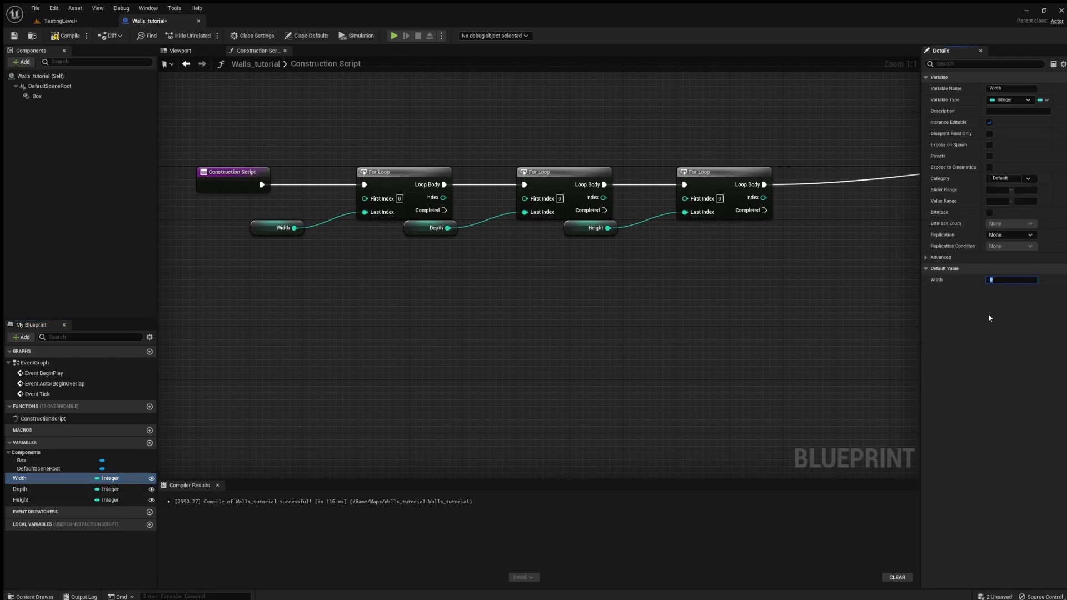
{"action": "left_click", "coordinate": [20, 488]}
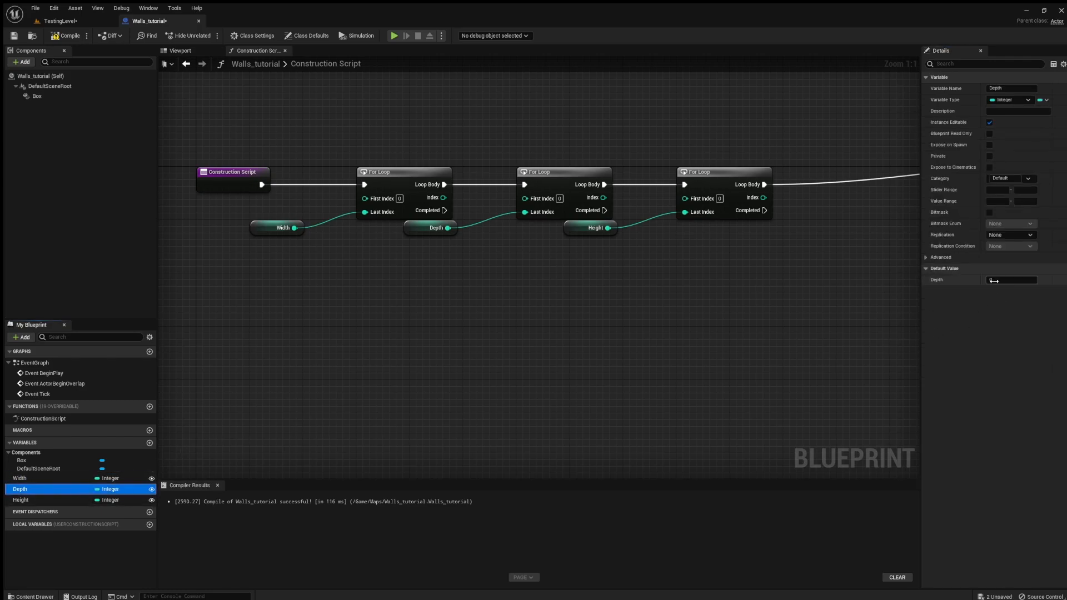
{"action": "left_click", "coordinate": [21, 499]}
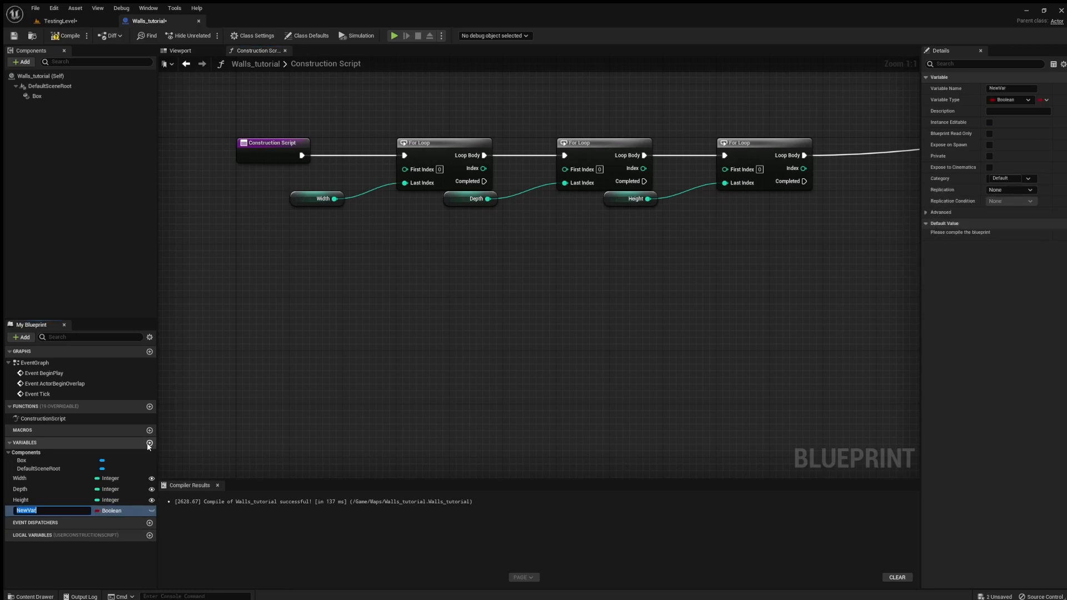
- Add a float Spacing variable defaulting to 200.0 and wire Width into a Multiply node
{"action": "type", "text": "Spacing"}
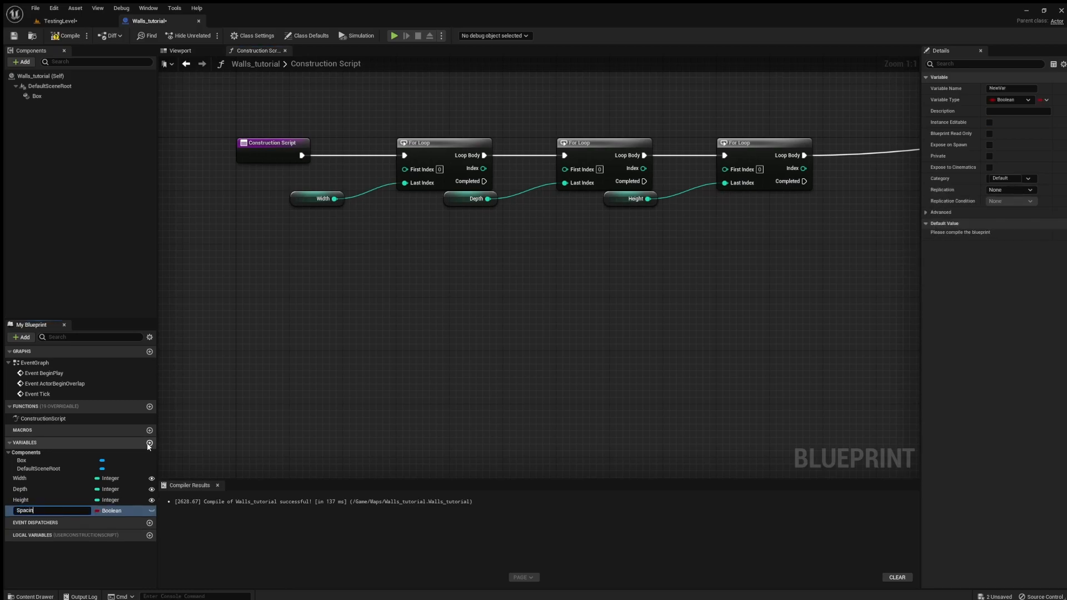
{"action": "type", "text": "g"}
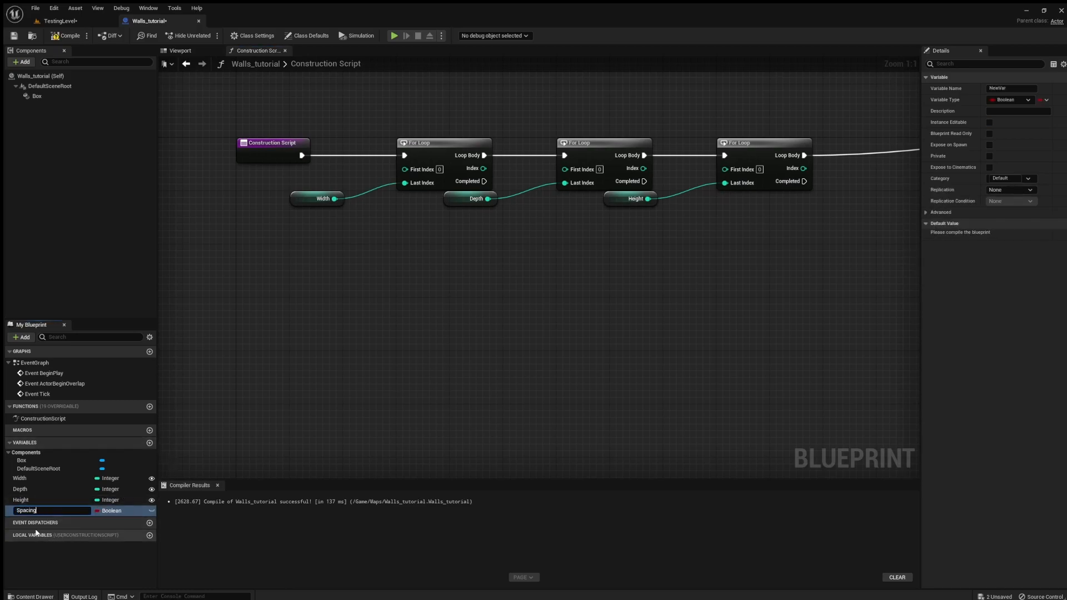
{"action": "key", "text": "enter"}
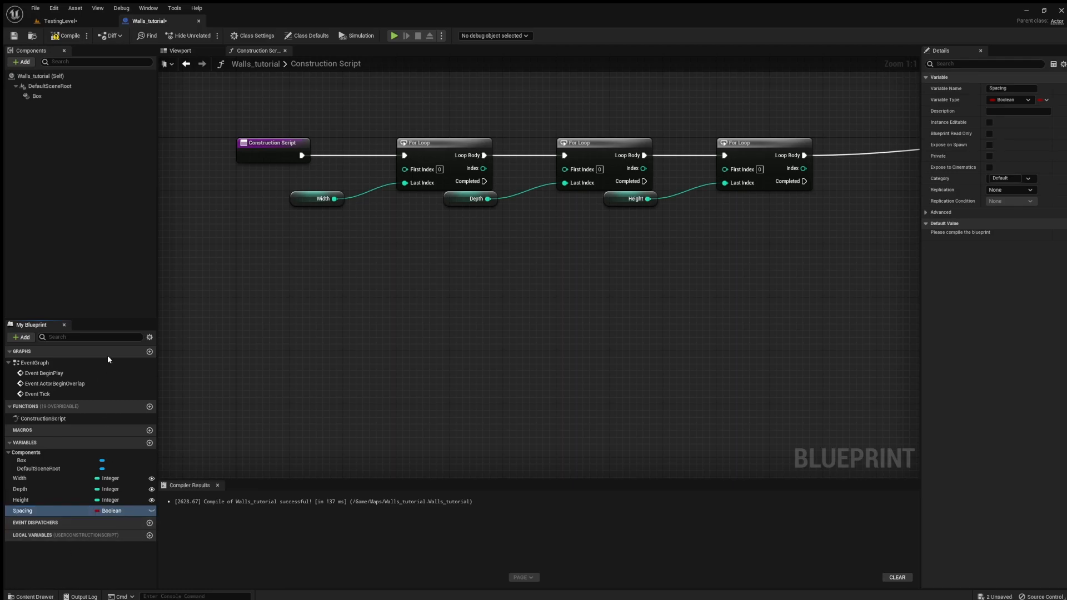
{"action": "left_click", "coordinate": [1010, 100]}
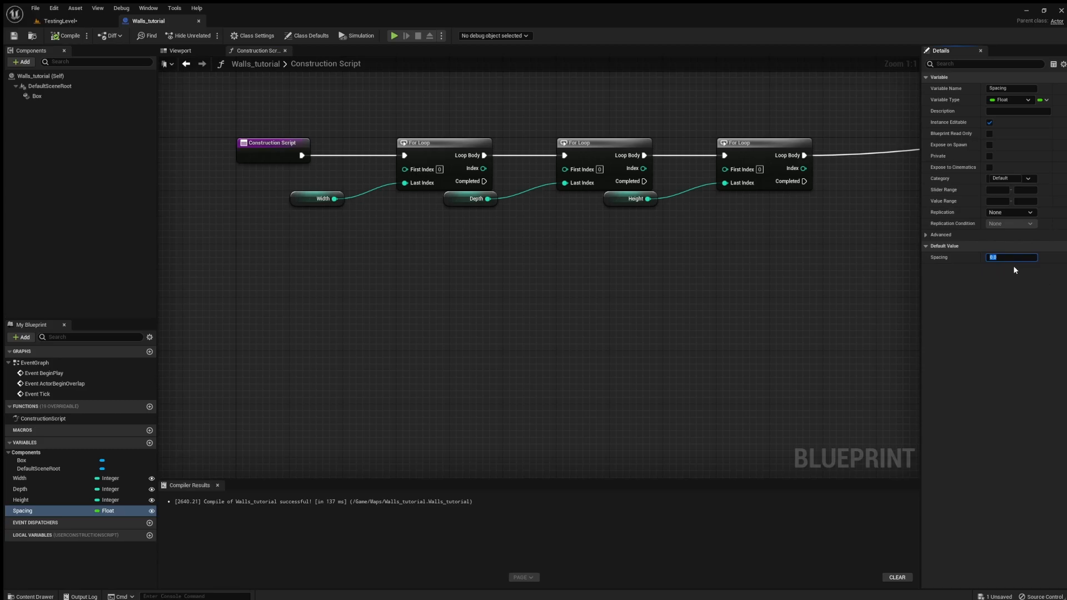
{"action": "type", "text": "200.0"}
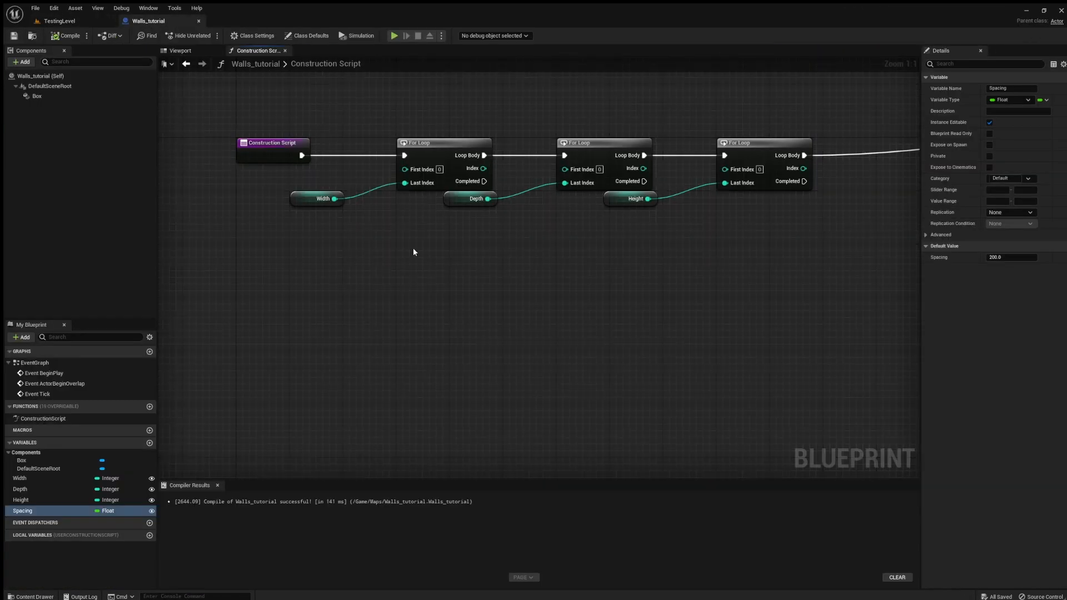
{"action": "scroll", "scroll_direction": "down", "scroll_amount": 3}
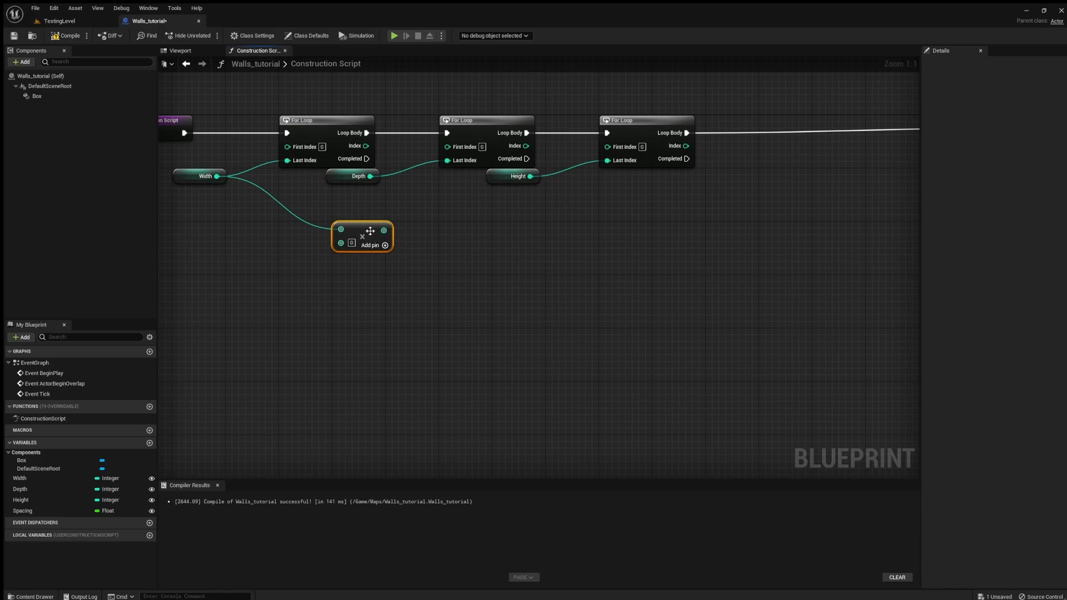
{"action": "left_click", "coordinate": [293, 242]}
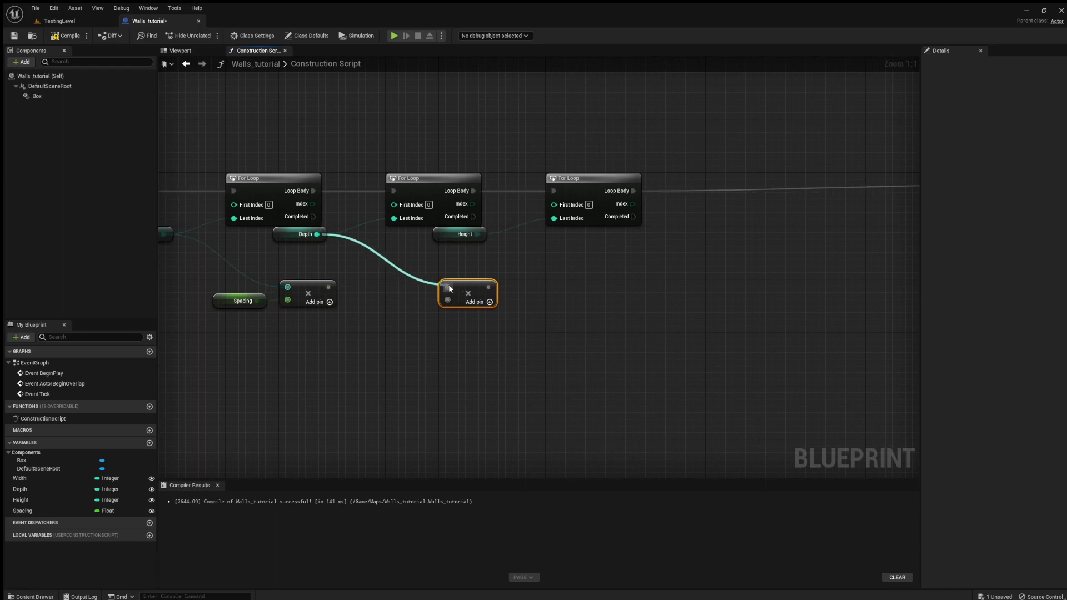
- Multiply each loop index by Spacing into Add Instance location X, Y, Z, and compile
{"action": "left_click", "coordinate": [242, 367]}
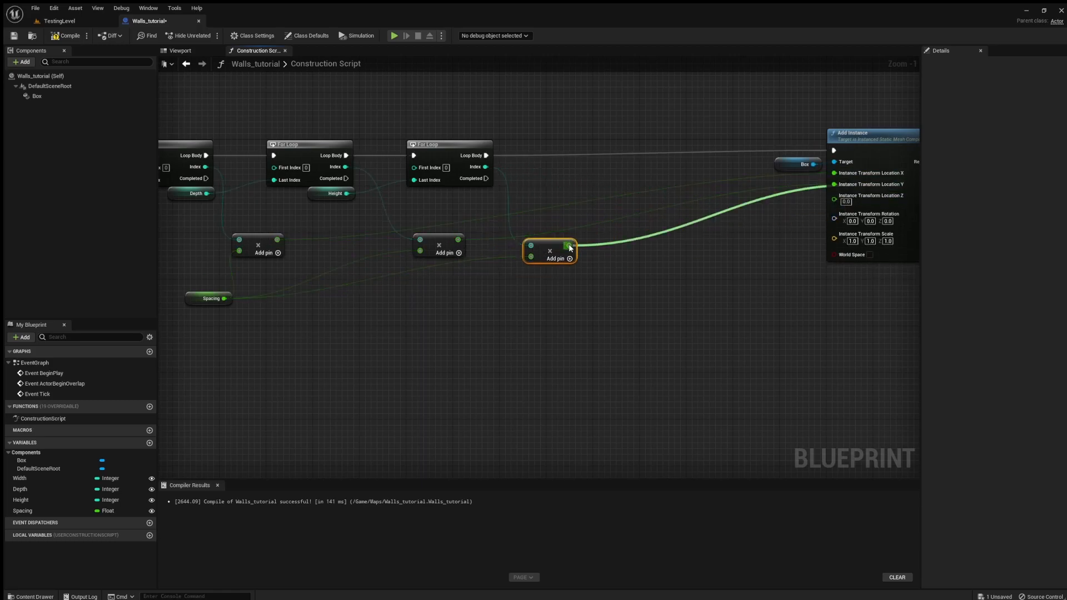
{"action": "left_click", "coordinate": [67, 36]}
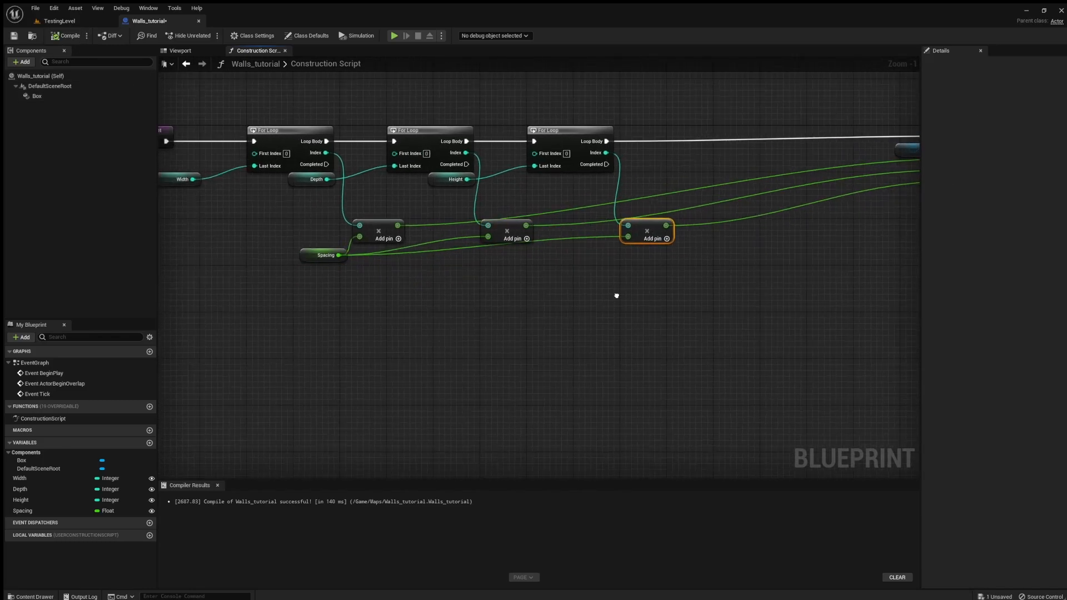
{"action": "left_click", "coordinate": [58, 21]}
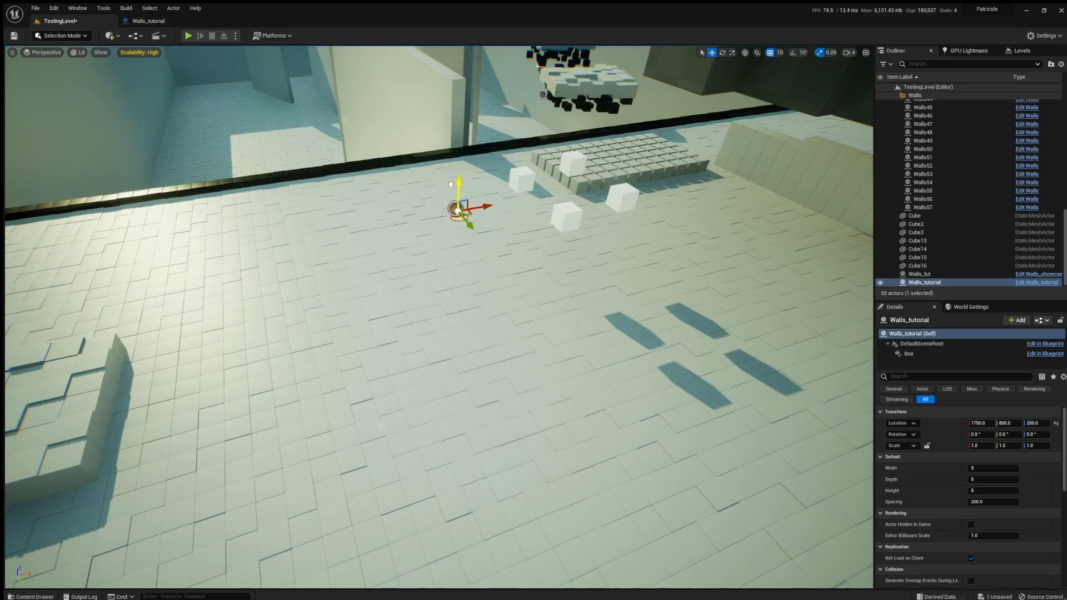
- Assign the Cube mesh from Maps/TestingLevel to the Box component's Static Mesh
{"action": "left_click", "coordinate": [1035, 283]}
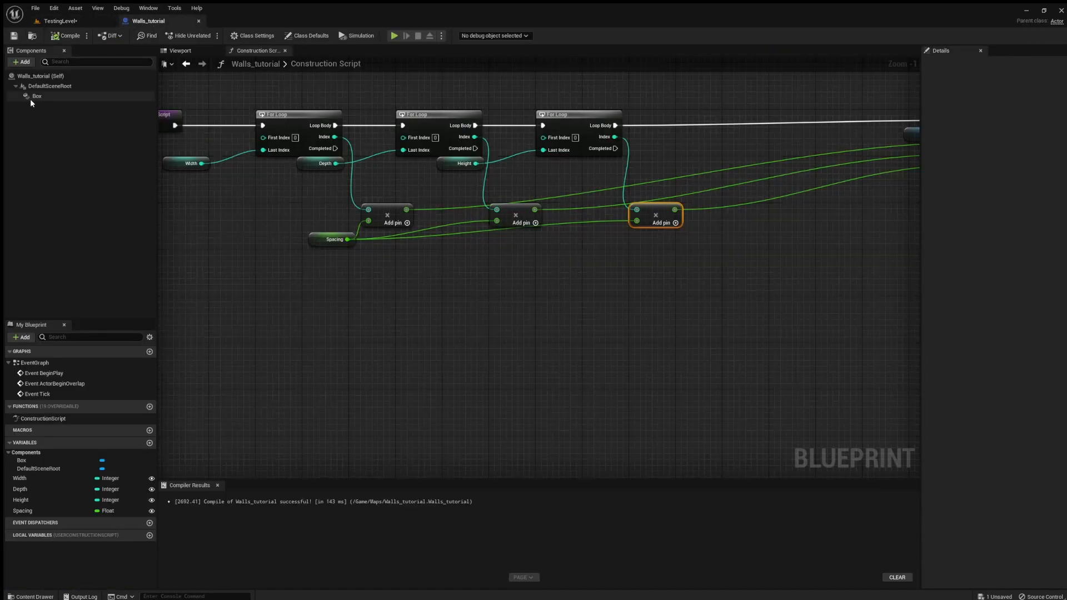
{"action": "left_click", "coordinate": [37, 95]}
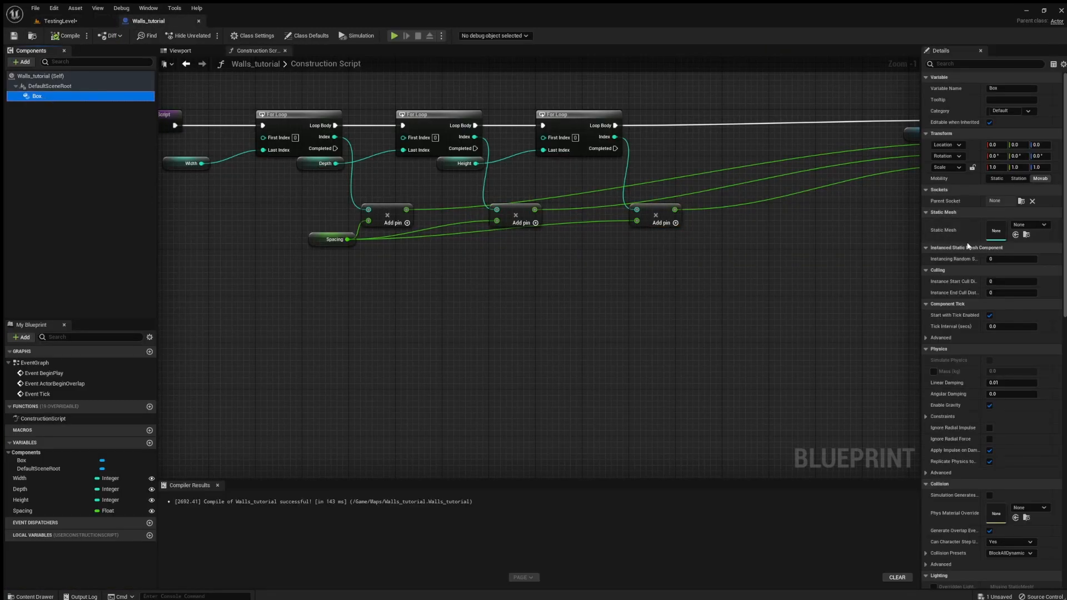
{"action": "left_click", "coordinate": [31, 597]}
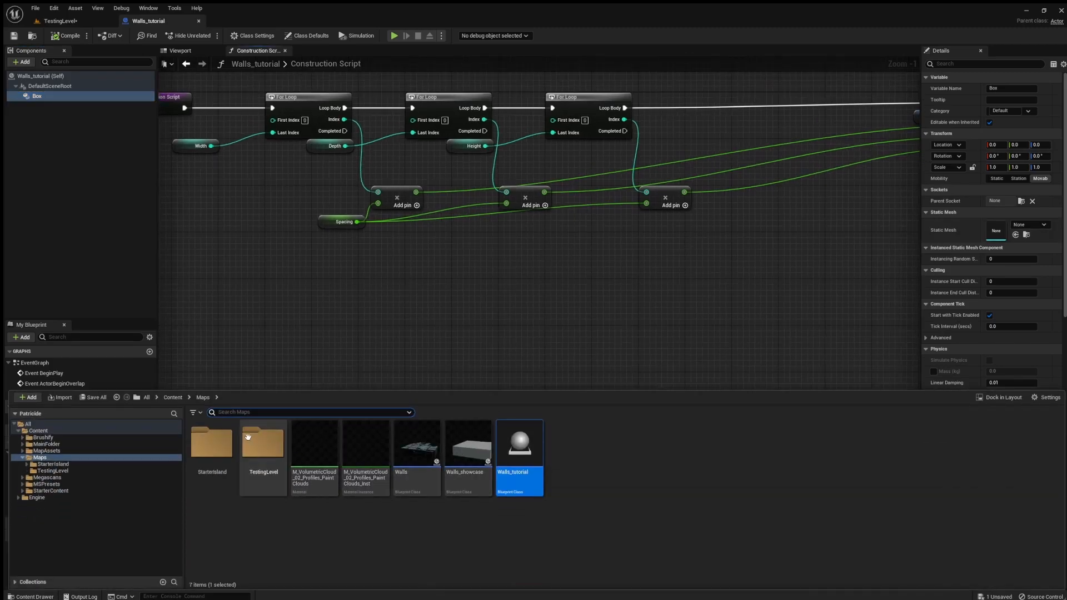
{"action": "double_click", "coordinate": [263, 443]}
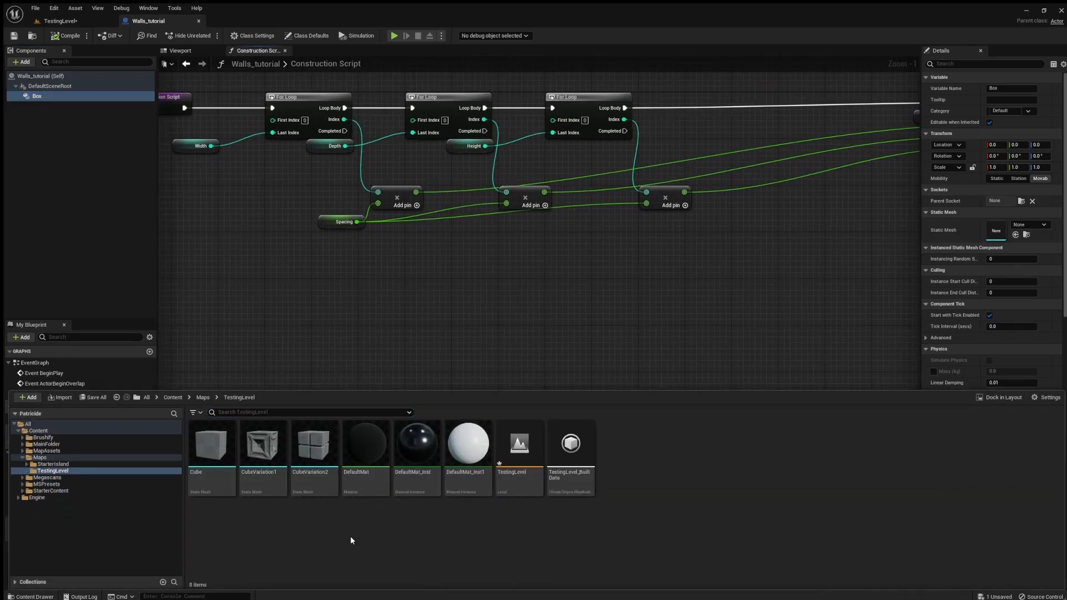
{"action": "left_click", "coordinate": [211, 443]}
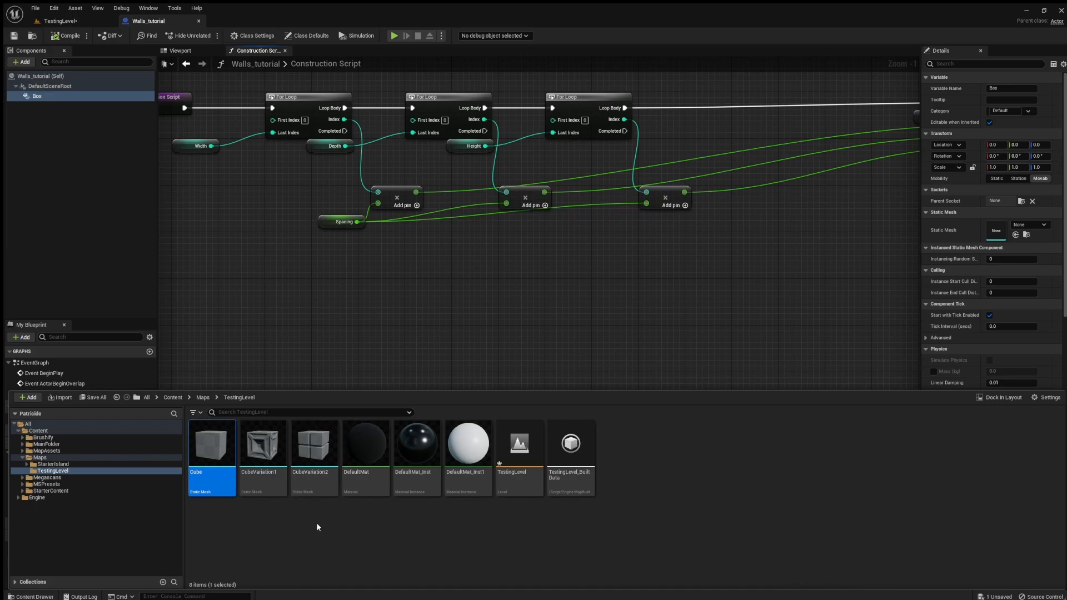
{"action": "mouse_move", "coordinate": [605, 271]}
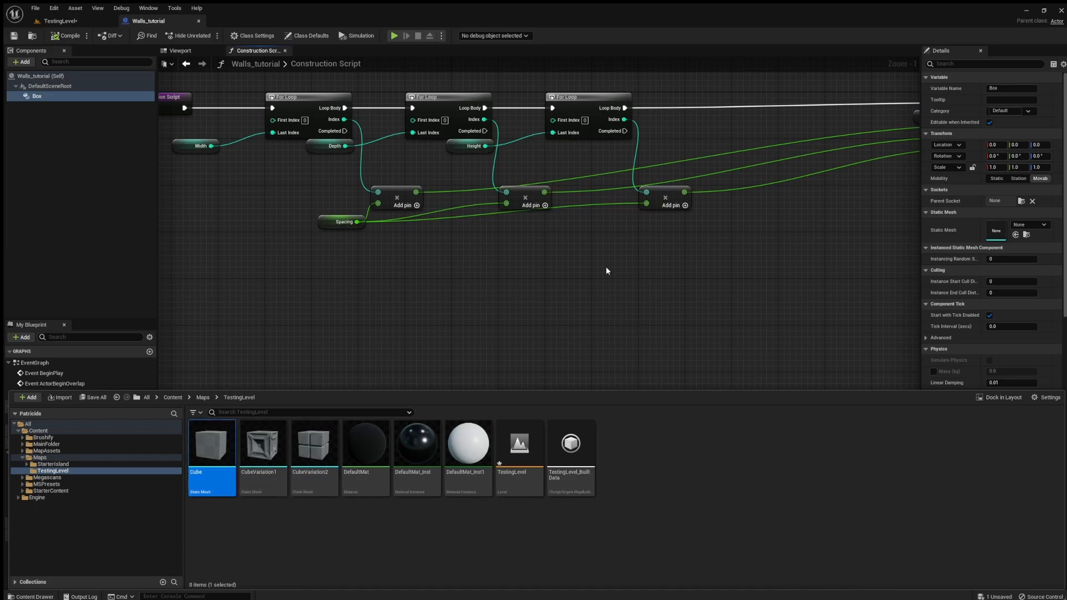
{"action": "left_click", "coordinate": [67, 35]}
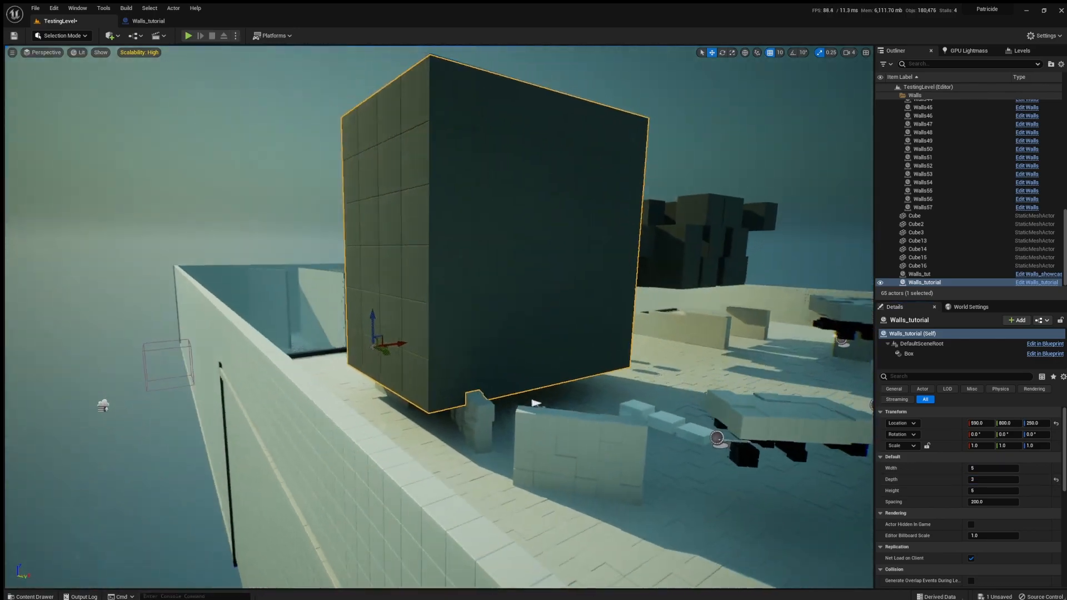
- Enter 2 for a wall dimension and drag the Spacing value in the level's Details
{"action": "type", "text": "2"}
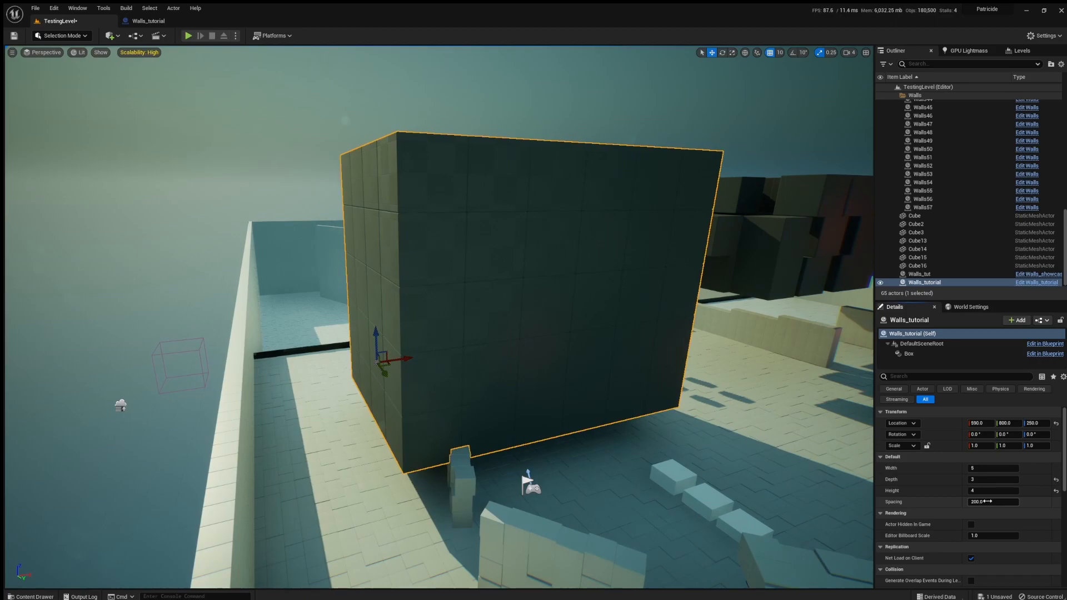
{"action": "left_click_drag", "start_coordinate": [987, 502], "coordinate": [1014, 501]}
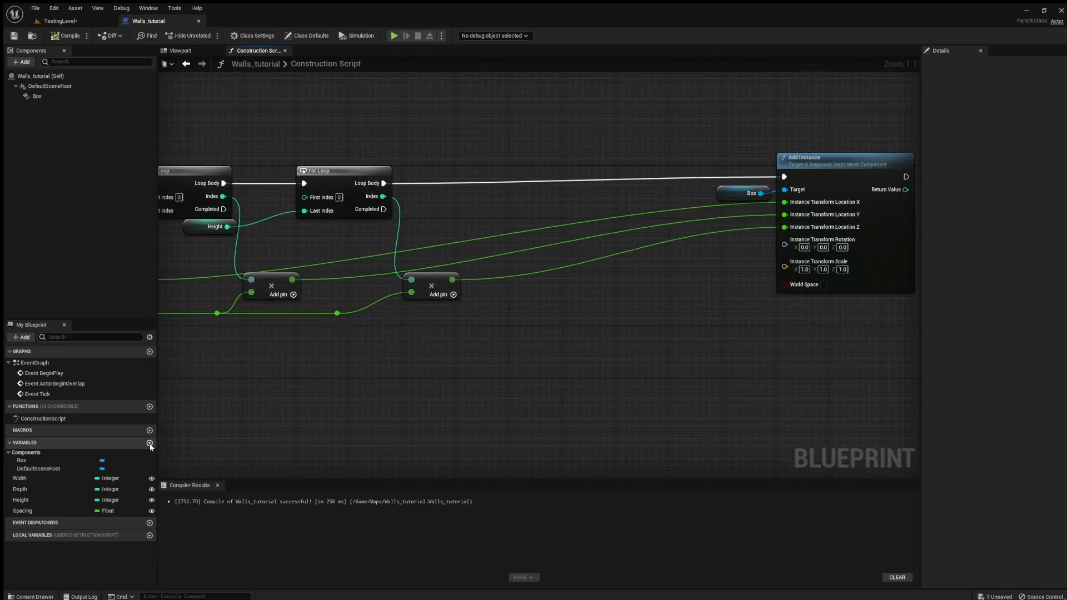
- Create a float variable named WidthRandOffsetMax and compile the Blueprint
{"action": "left_click", "coordinate": [150, 442]}
{"action": "type", "text": "WidthRandOffsetMax"}
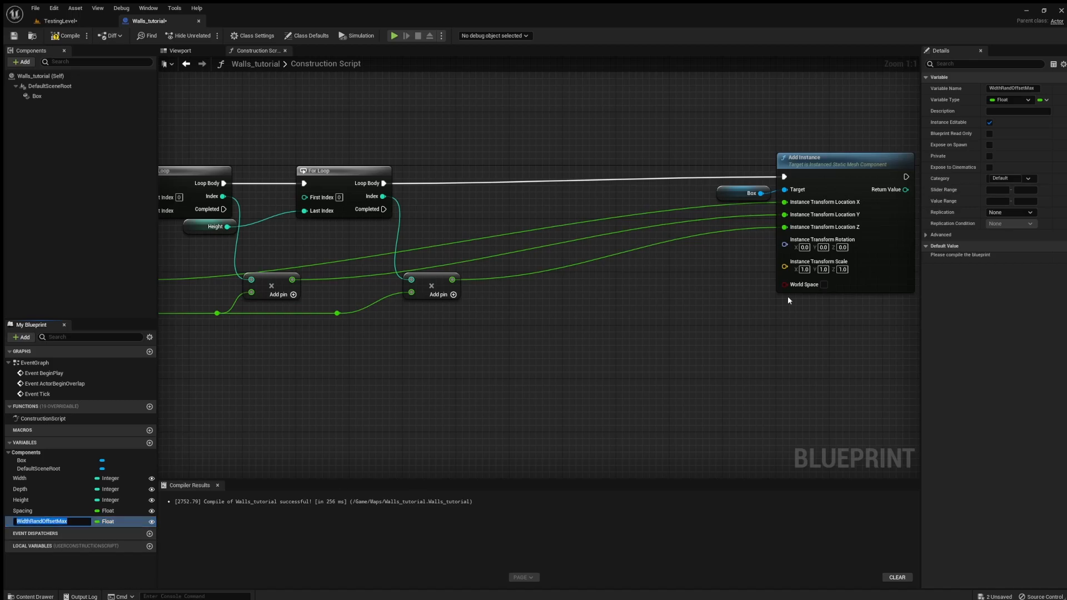
{"action": "left_click", "coordinate": [66, 35]}
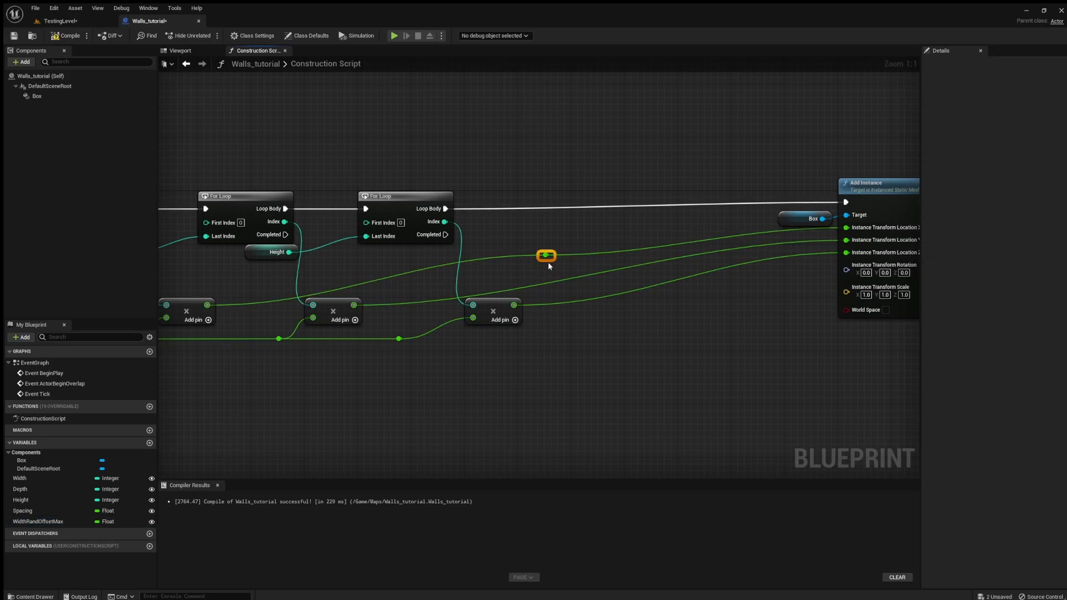
{"action": "mouse_move", "coordinate": [261, 447]}
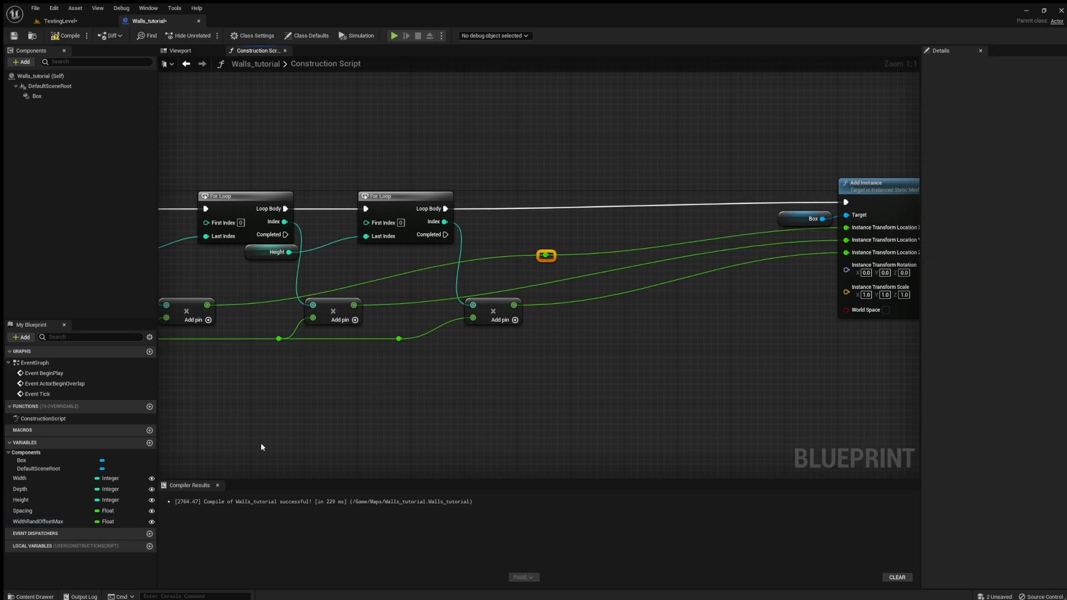
{"action": "left_click", "coordinate": [37, 521]}
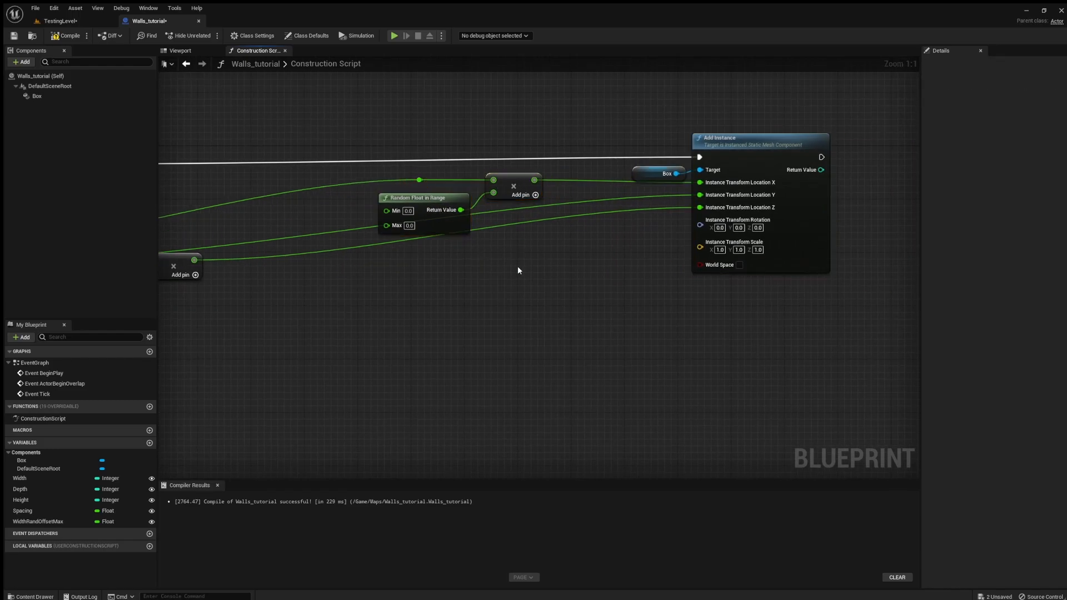
- Add a random X offset between -WidthRandOffsetMax and +WidthRandOffsetMax to each cube's location
{"action": "left_click", "coordinate": [39, 521]}
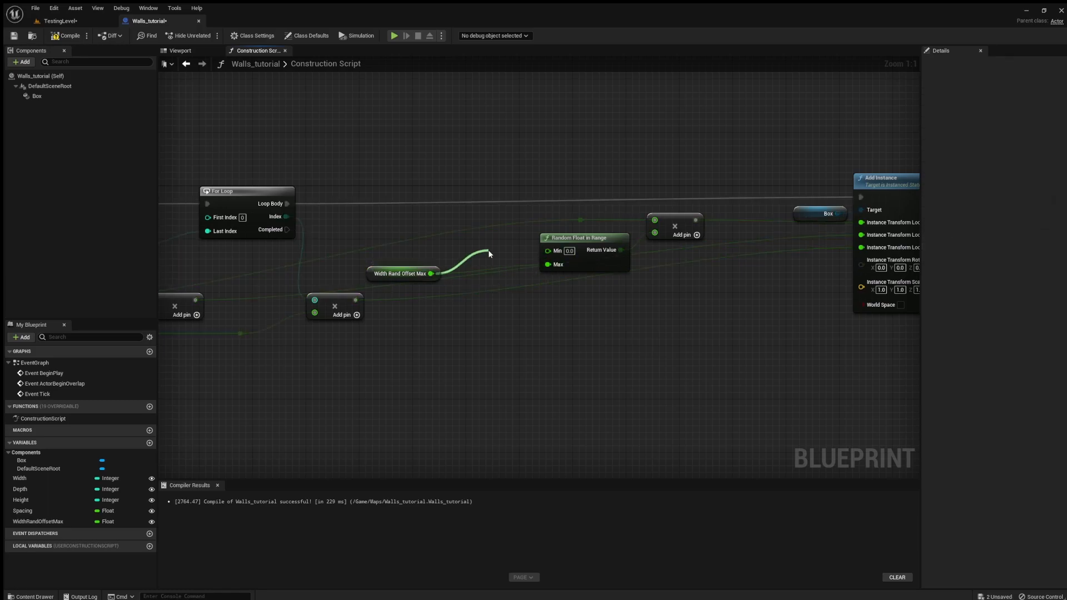
{"action": "mouse_move", "coordinate": [495, 274]}
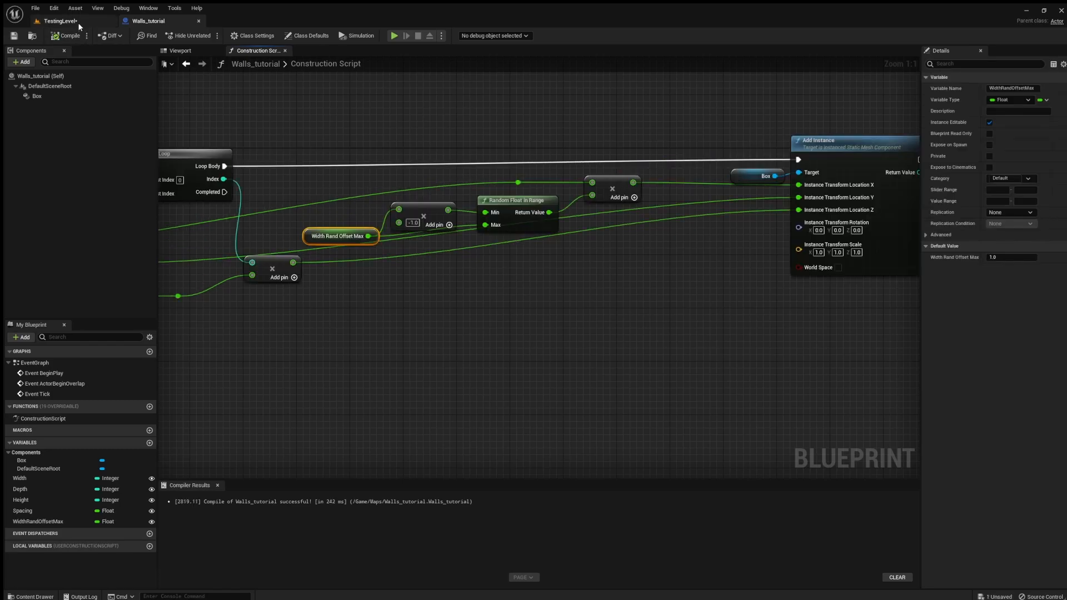
{"action": "left_click", "coordinate": [58, 20]}
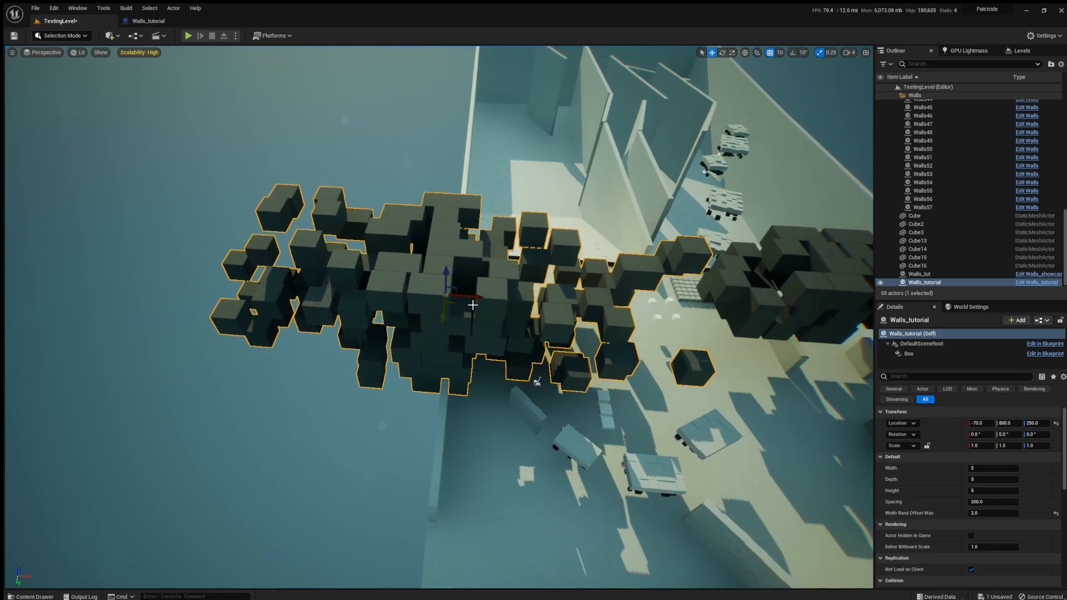
- Move the Walls_tutorial wall and raise Width Rand Offset Max to 2.0 to scatter cubes
{"action": "left_click_drag", "start_coordinate": [446, 291], "coordinate": [545, 309]}
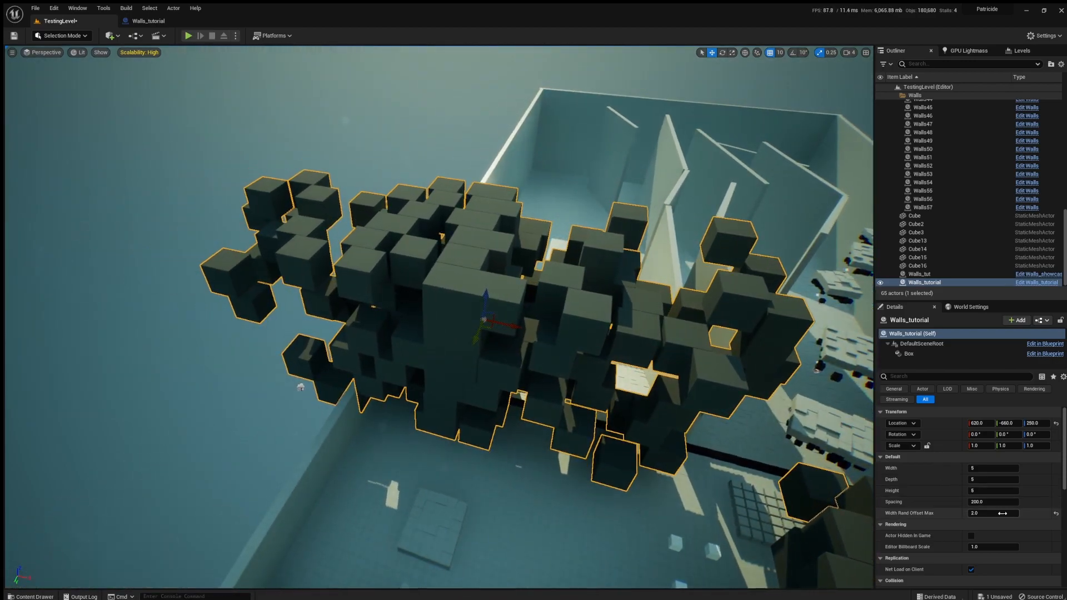
{"action": "left_click_drag", "start_coordinate": [1014, 513], "coordinate": [994, 513]}
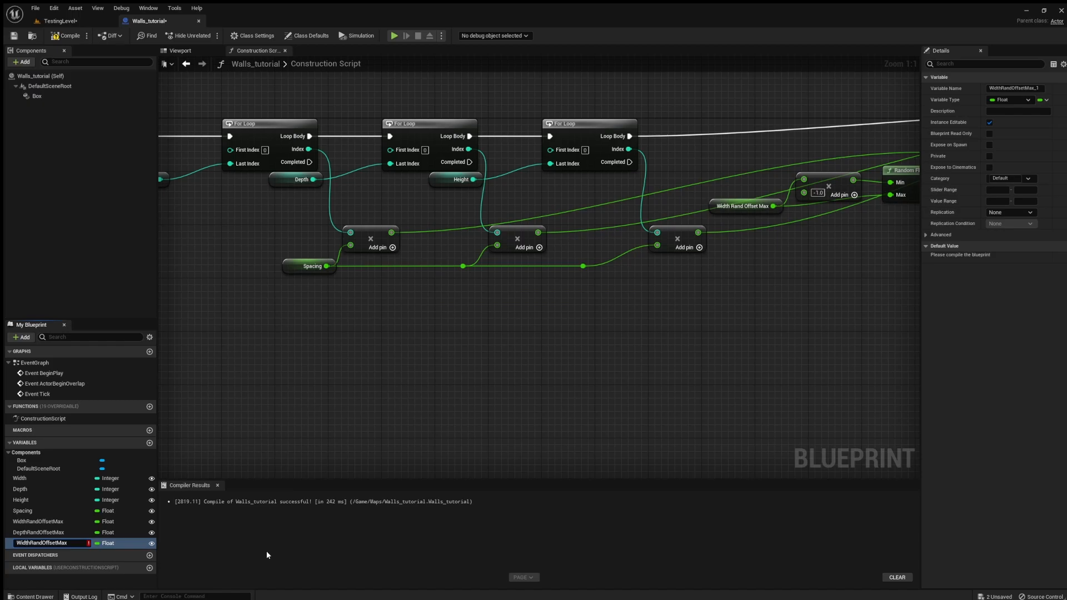
- Confirm the duplicated offset variables' names, DepthRandOffsetMax and HeightRandOffsetMax
{"action": "left_click", "coordinate": [39, 543]}
{"action": "type", "text": "Heigh"}
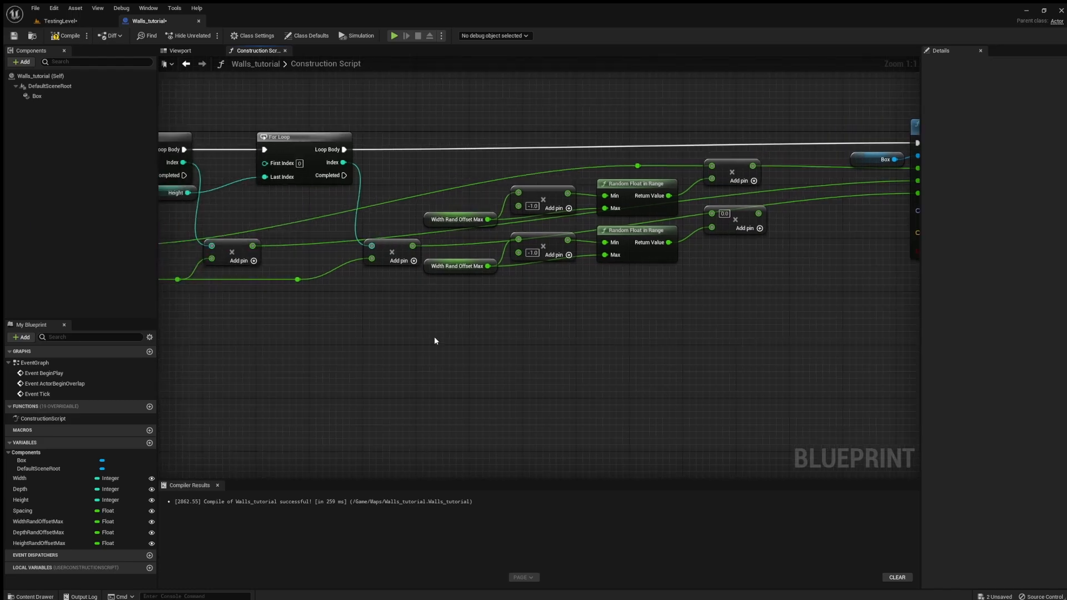
- Wire DepthRandOffsetMax through a random float and Add node into the instance Location Y
{"action": "left_click", "coordinate": [38, 532]}
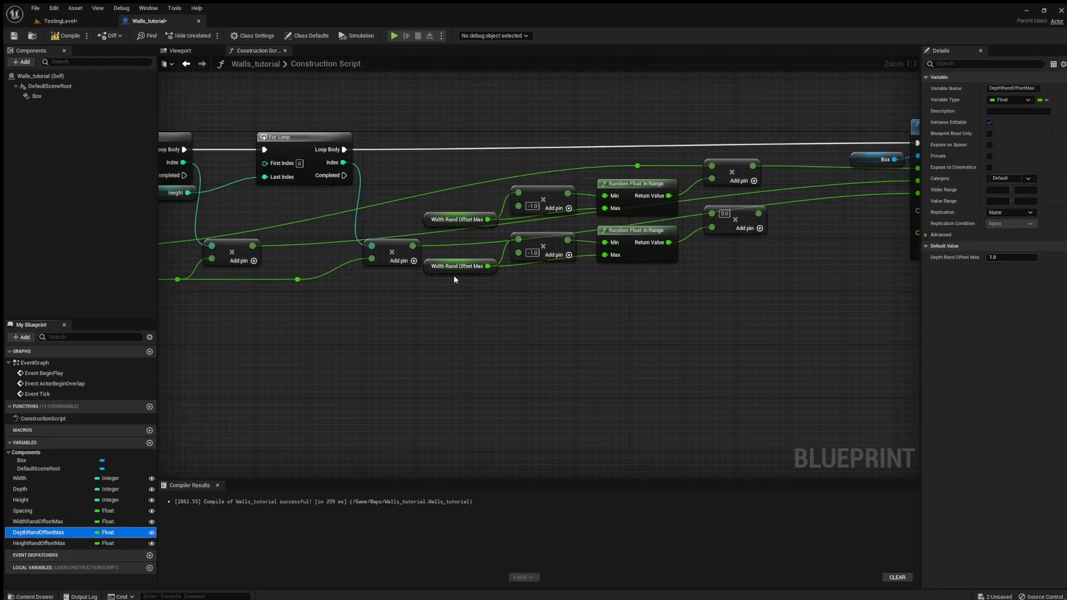
{"action": "mouse_move", "coordinate": [451, 276]}
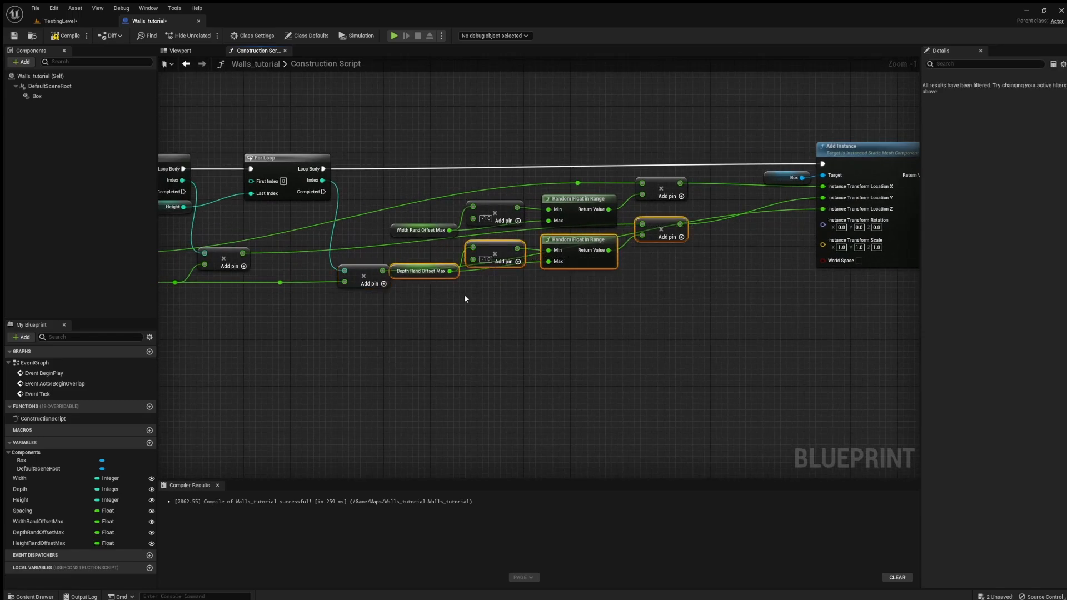
{"action": "scroll", "scroll_direction": "down", "scroll_amount": 3}
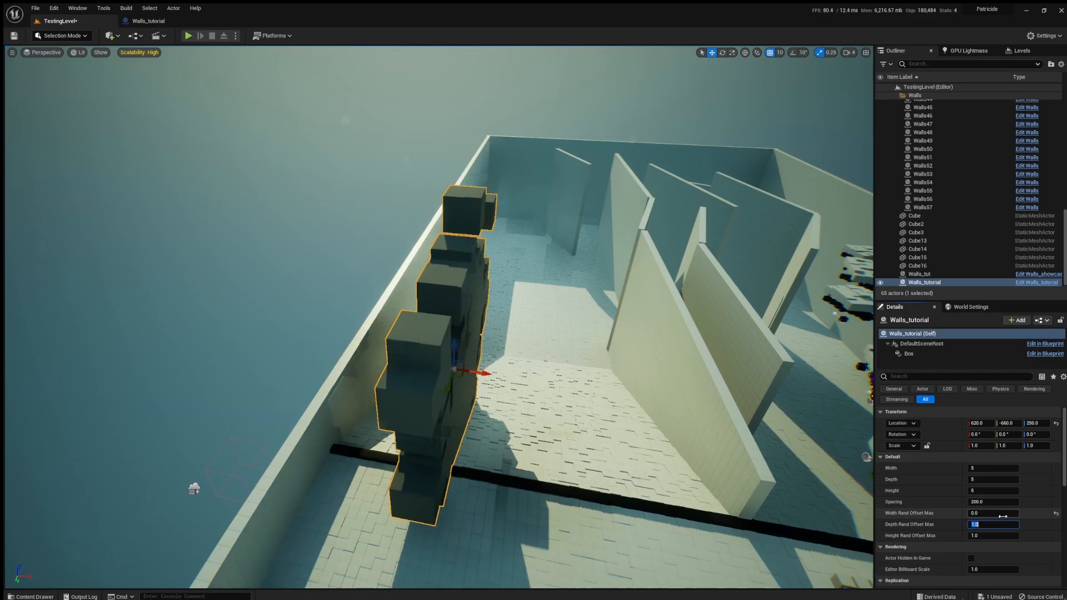
- Set Width Rand Offset Max to 0.0 so cubes shift only in depth
{"action": "type", "text": "0.0"}
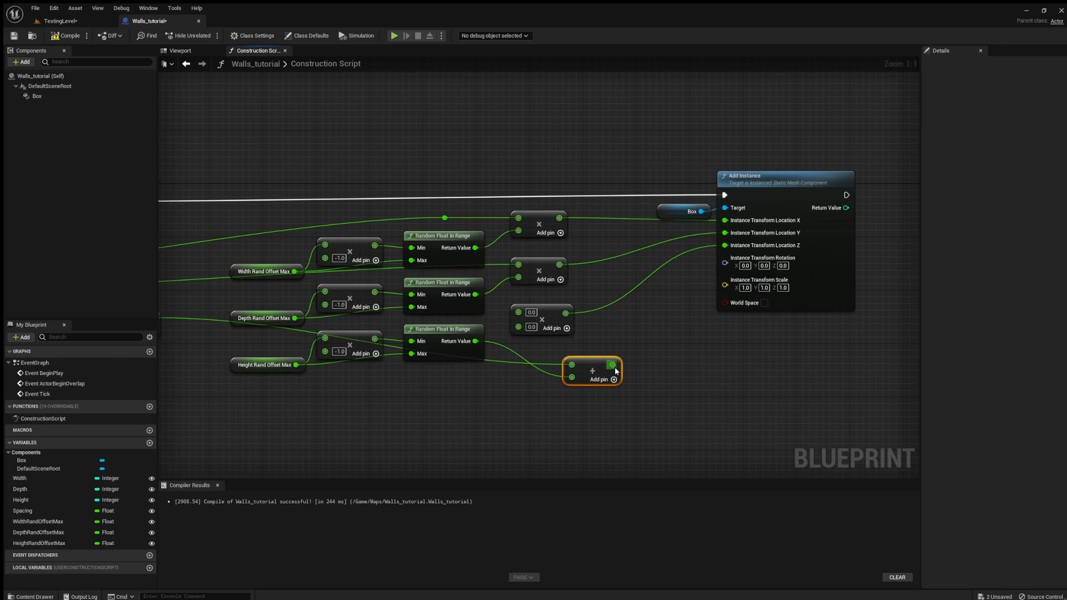
- Connect the height offset sum to Location Z and edit the offset variables' default values
{"action": "left_click_drag", "start_coordinate": [592, 371], "coordinate": [592, 344]}
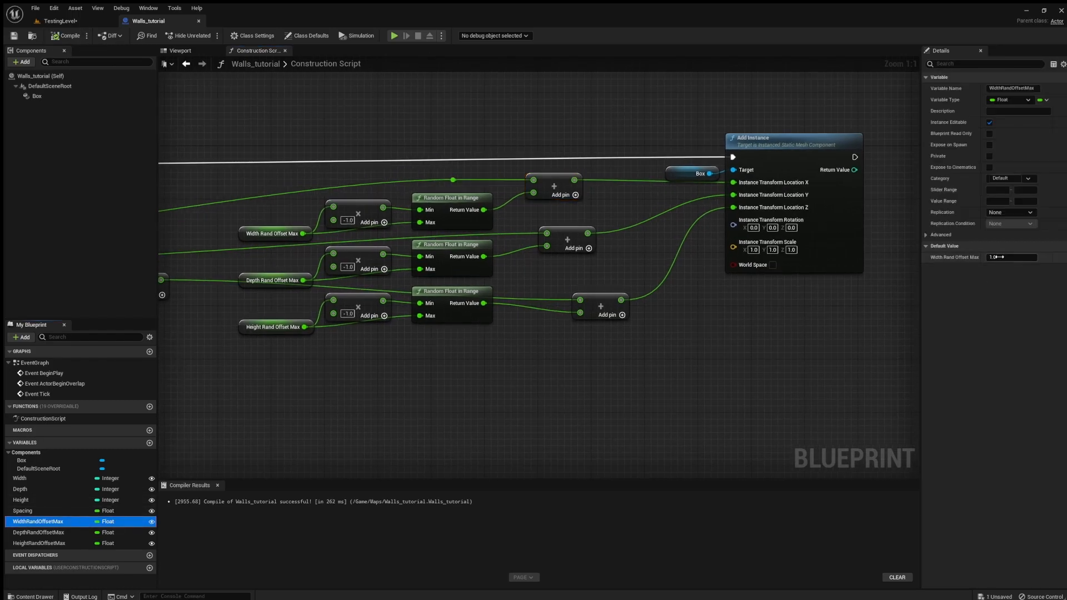
{"action": "left_click", "coordinate": [38, 533]}
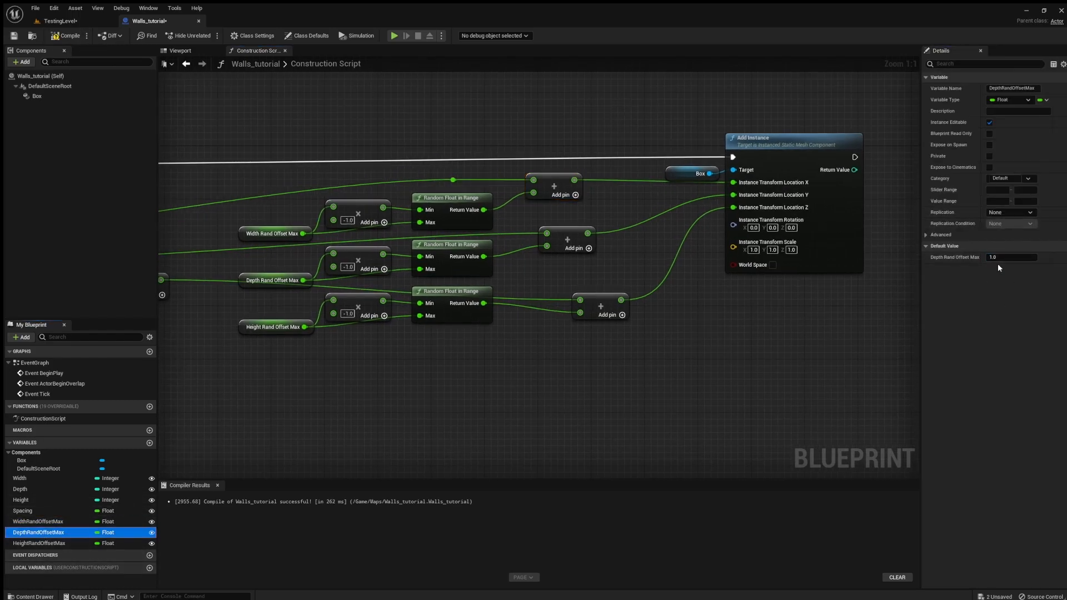
{"action": "left_click", "coordinate": [39, 543]}
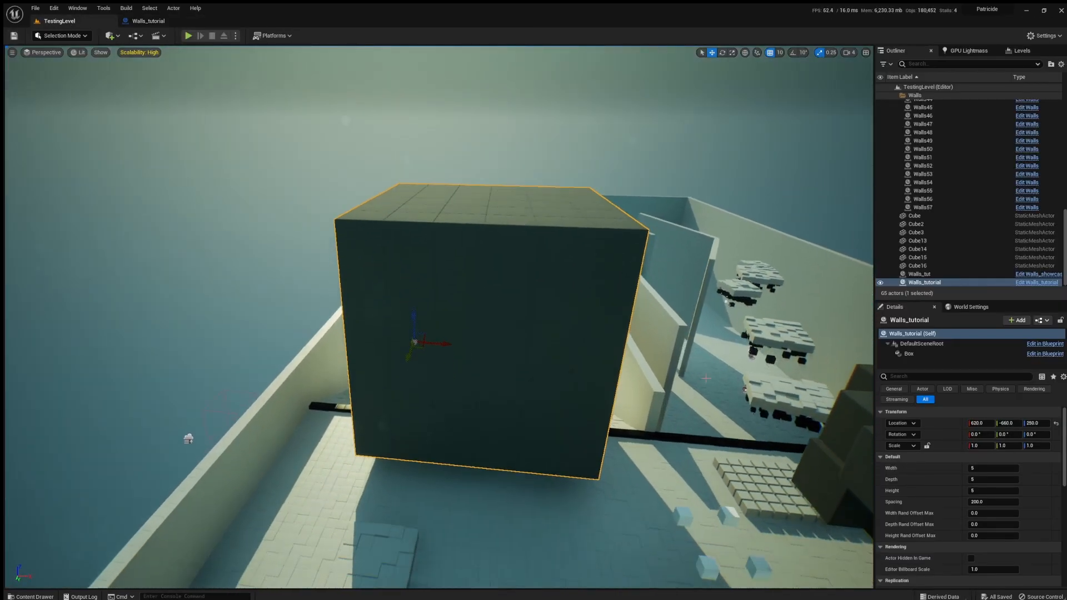
- Set Width 7, Depth Rand Offset Max 50, Height Rand Offset Max 500, then a value of 10
{"action": "type", "text": "7"}
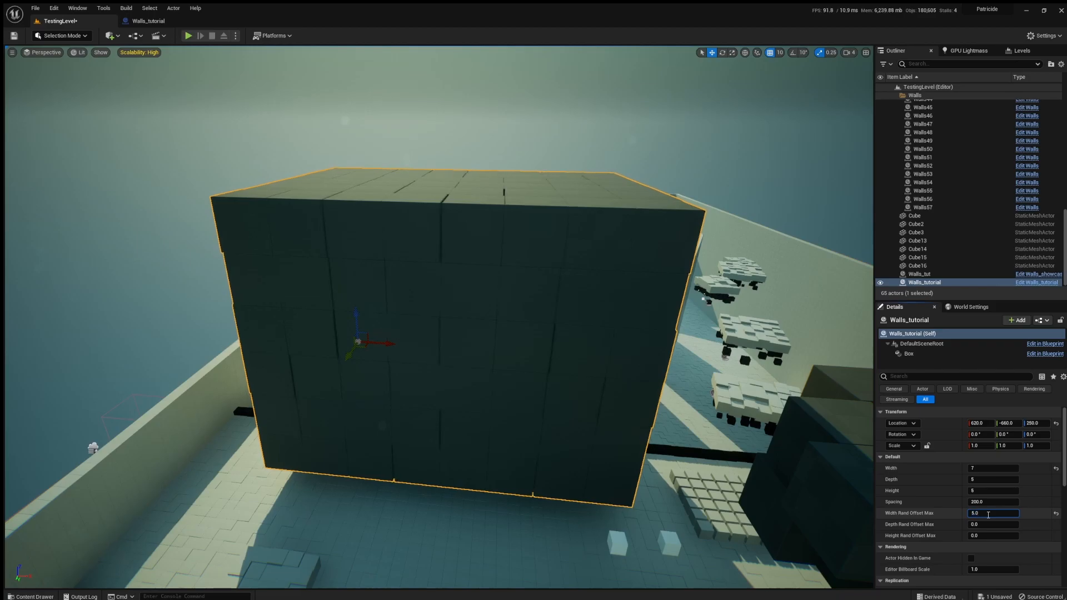
{"action": "type", "text": "50.0"}
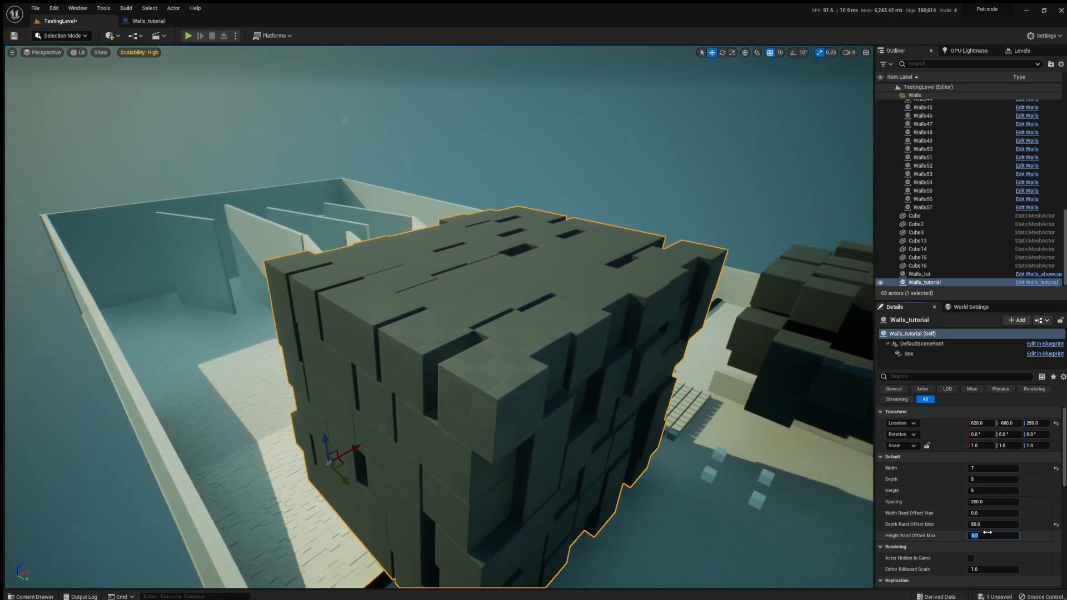
{"action": "type", "text": "500.0"}
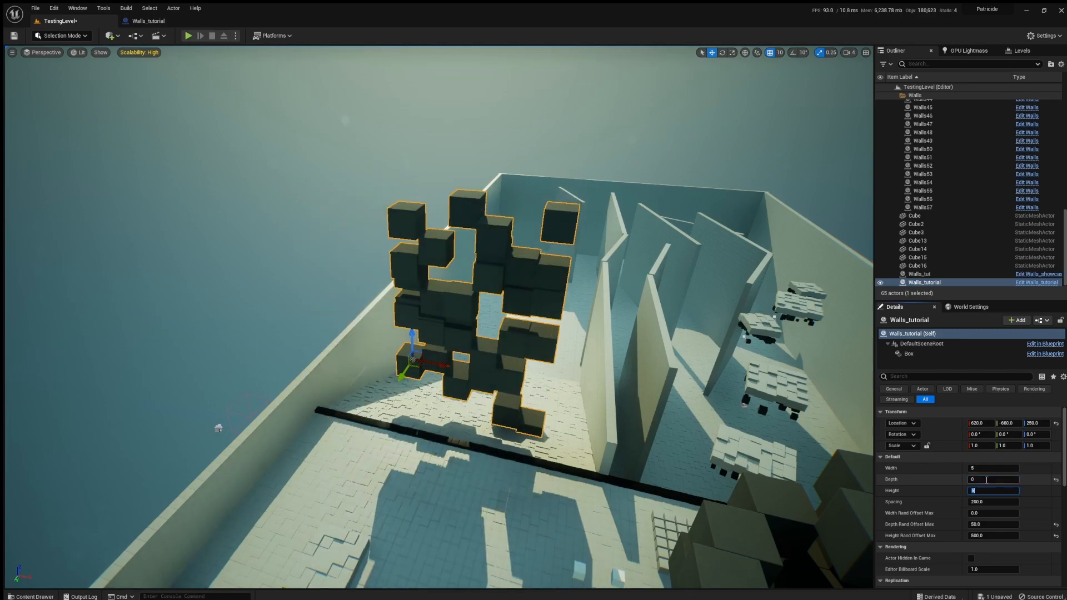
{"action": "type", "text": "10"}
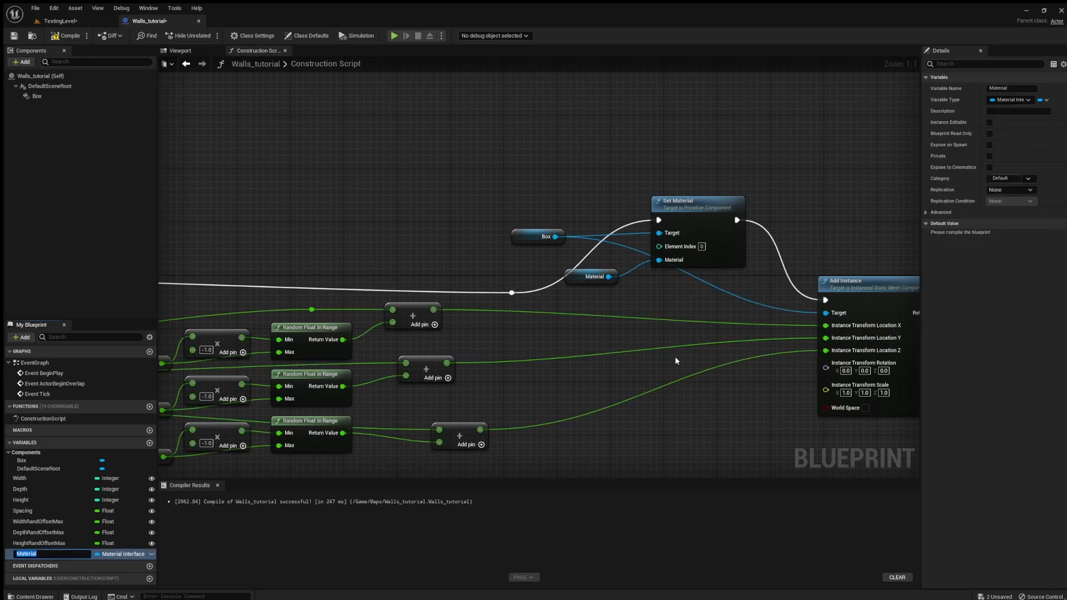
- Make the Material variable instance editable with DefaultMat_Inst1 as its default
{"action": "left_click", "coordinate": [989, 122]}
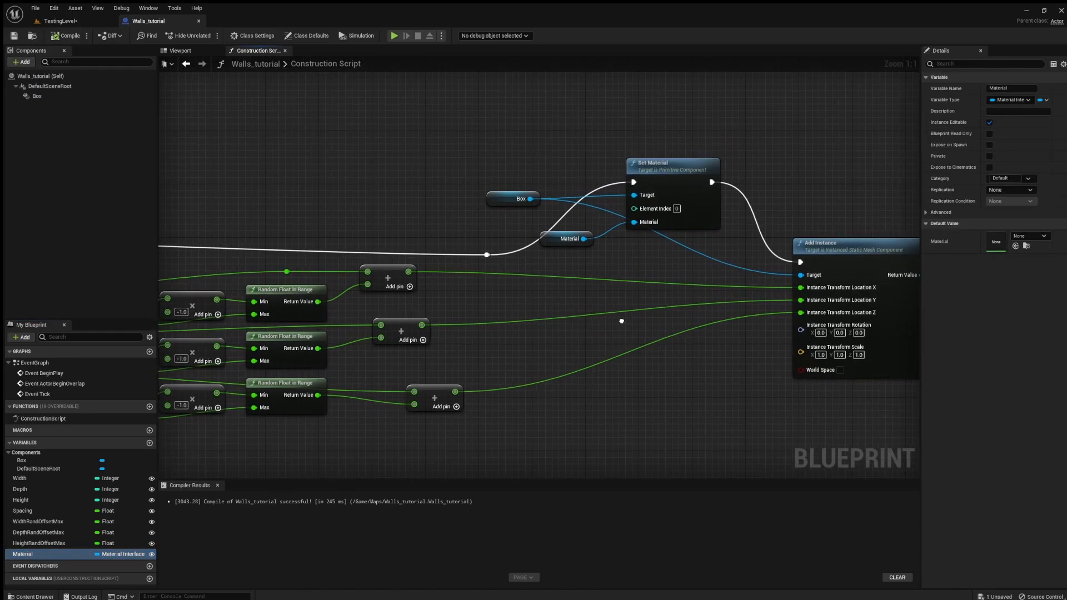
{"action": "left_click", "coordinate": [33, 597]}
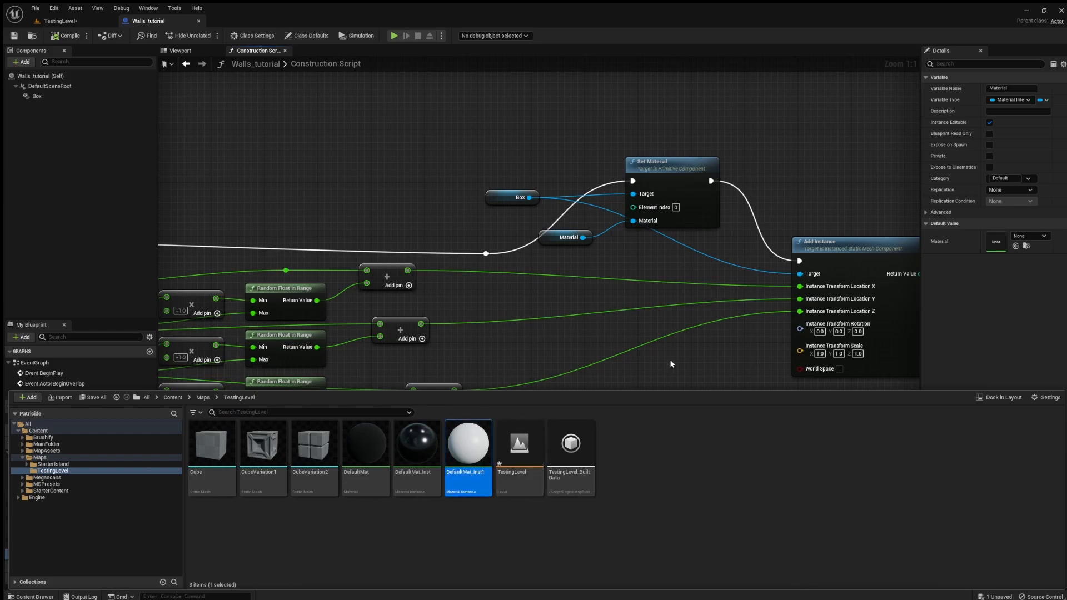
{"action": "left_click", "coordinate": [67, 35]}
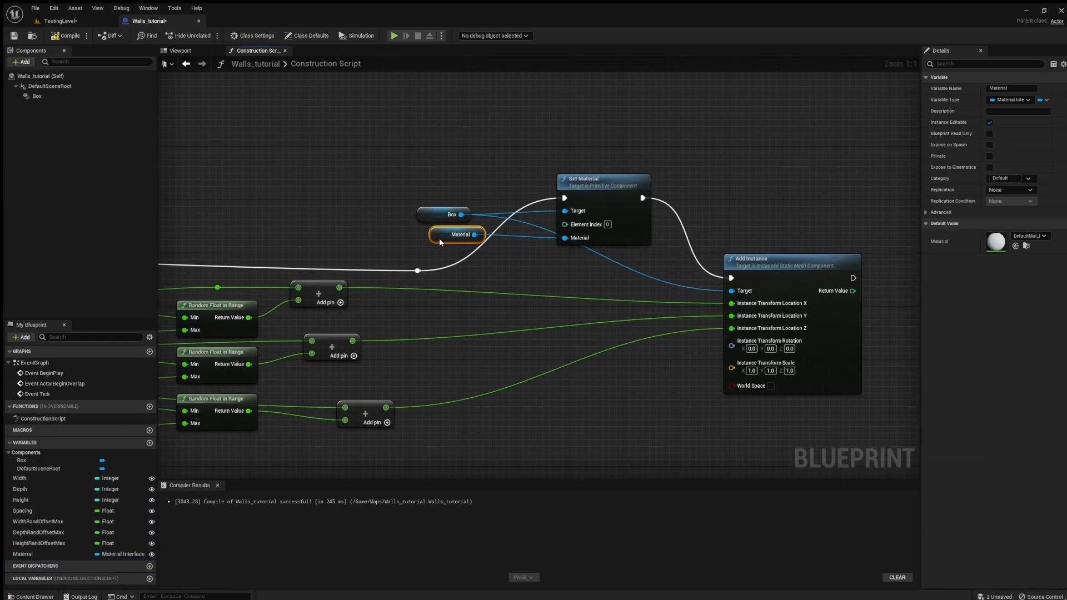
{"action": "left_click", "coordinate": [65, 35]}
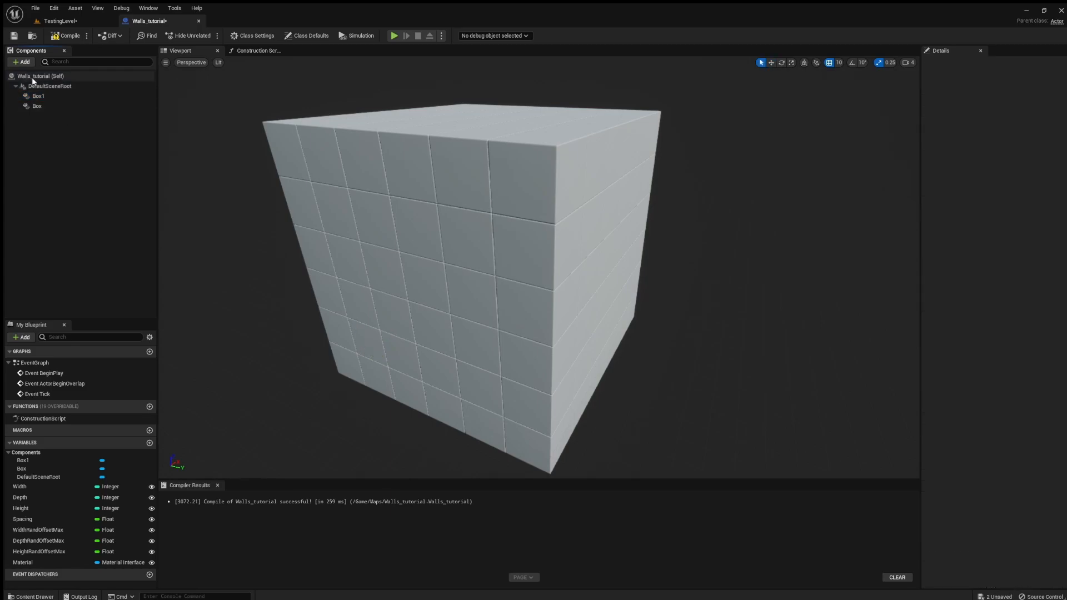
- Select the Walls_tutorial Blueprint root after adding the Box1 instanced mesh component
{"action": "left_click", "coordinate": [257, 51]}
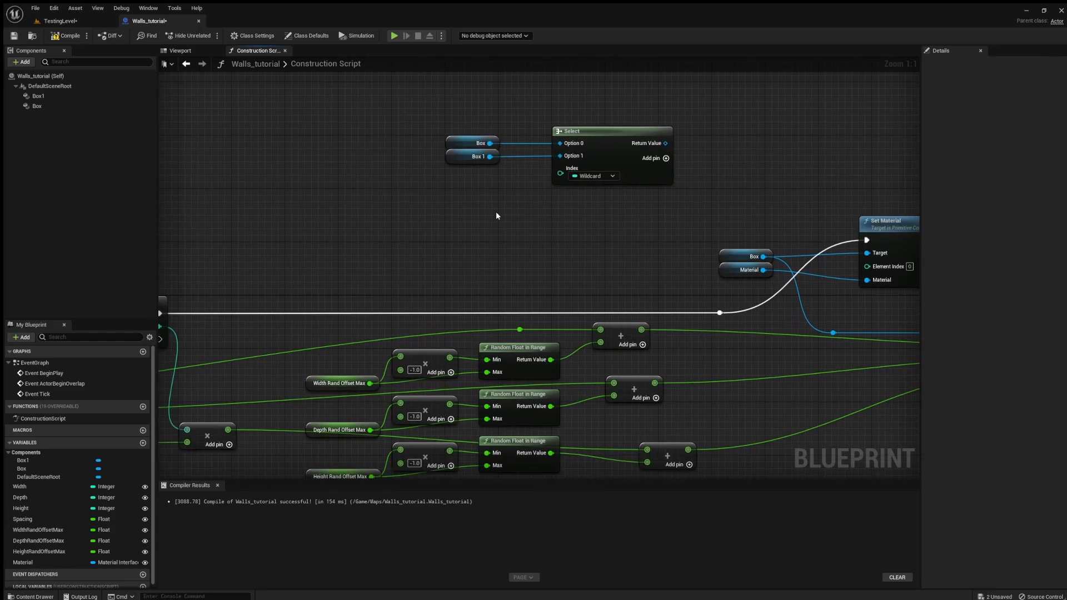
{"action": "mouse_move", "coordinate": [533, 258]}
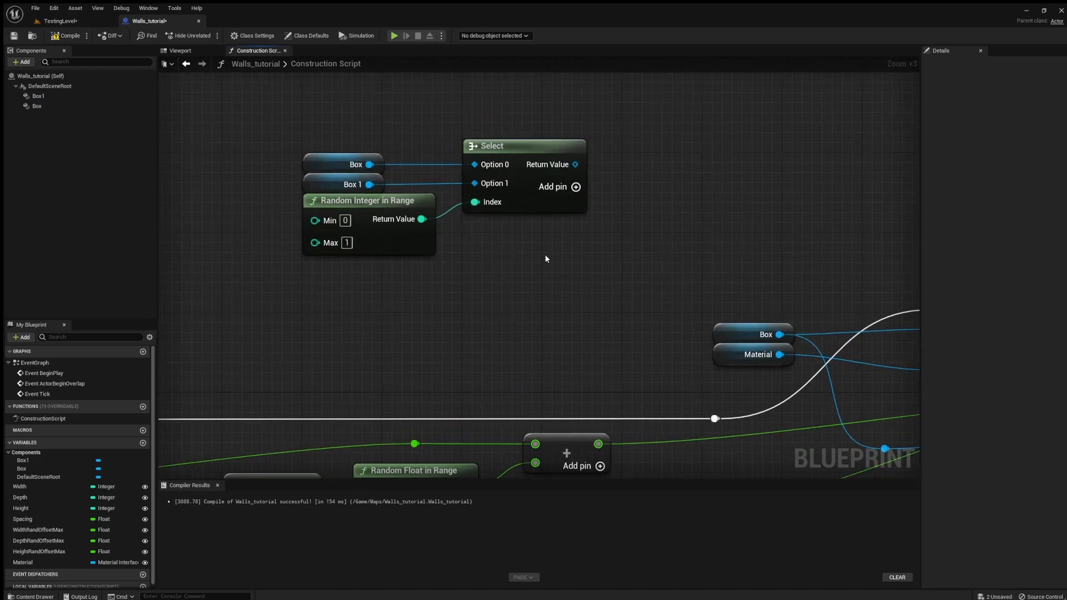
- Scroll the graph while wiring a Random Integer in Range (0–1) into the Box/Box1 Select
{"action": "scroll", "scroll_direction": "down", "scroll_amount": 3}
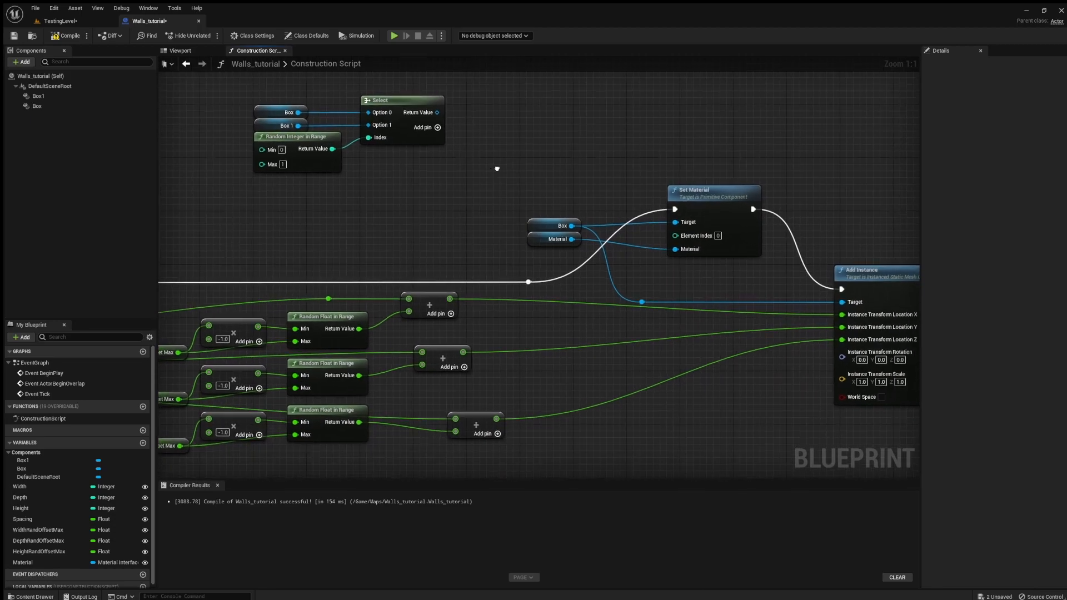
{"action": "scroll", "scroll_direction": "down", "scroll_amount": 3}
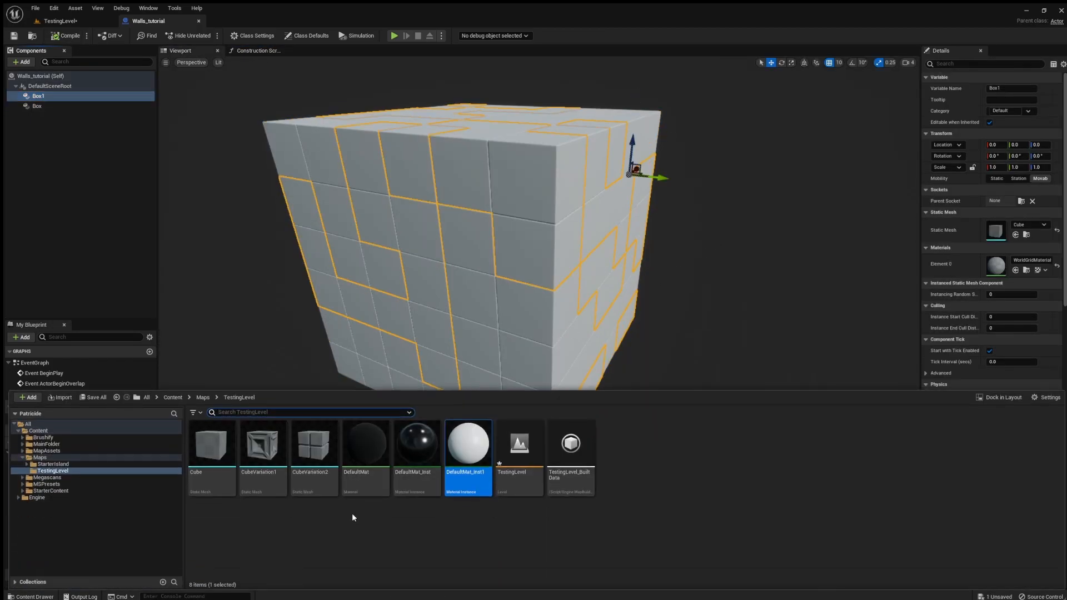
- Save TestingLevel with its mixed-size cube wall and return to the Walls_tutorial Blueprint
{"action": "left_click", "coordinate": [67, 35]}
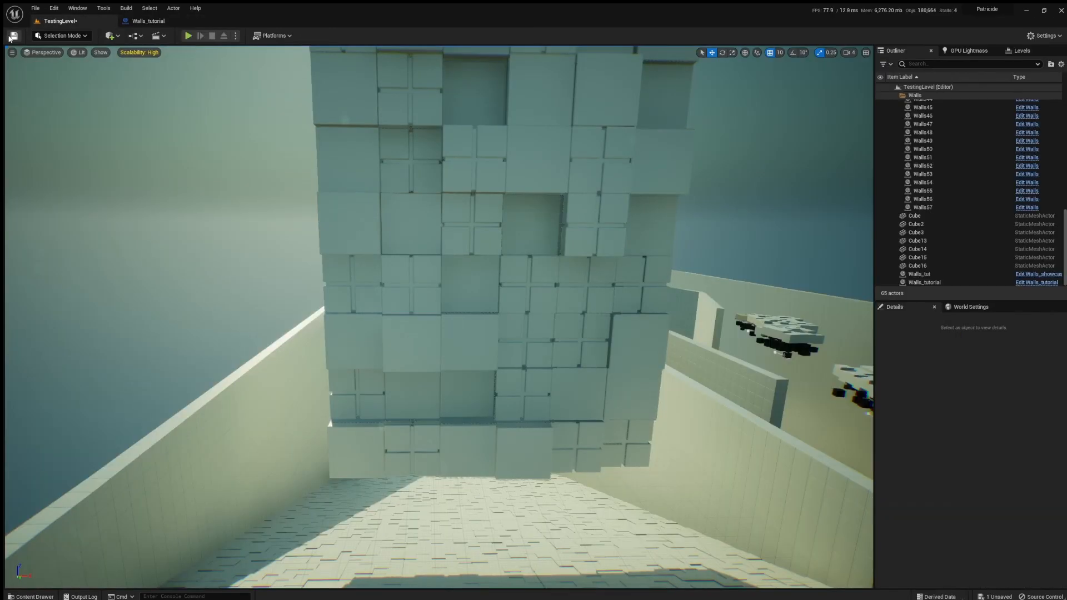
{"action": "left_click", "coordinate": [924, 282]}
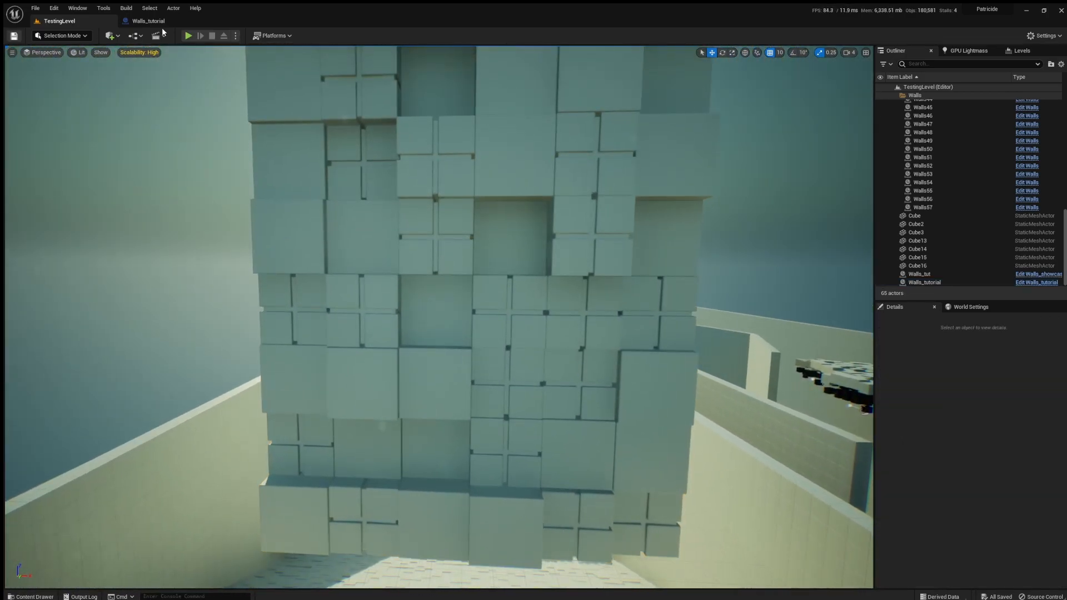
{"action": "left_click", "coordinate": [145, 21]}
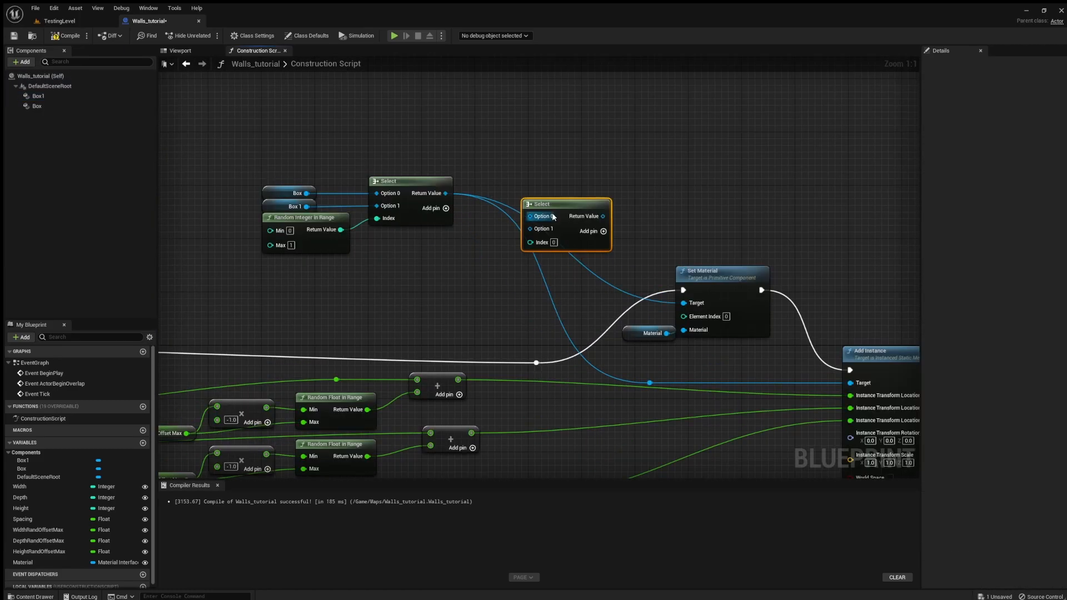
- Place a second Select node beside the first and feed it the random mesh result
{"action": "left_click_drag", "start_coordinate": [566, 203], "coordinate": [545, 184]}
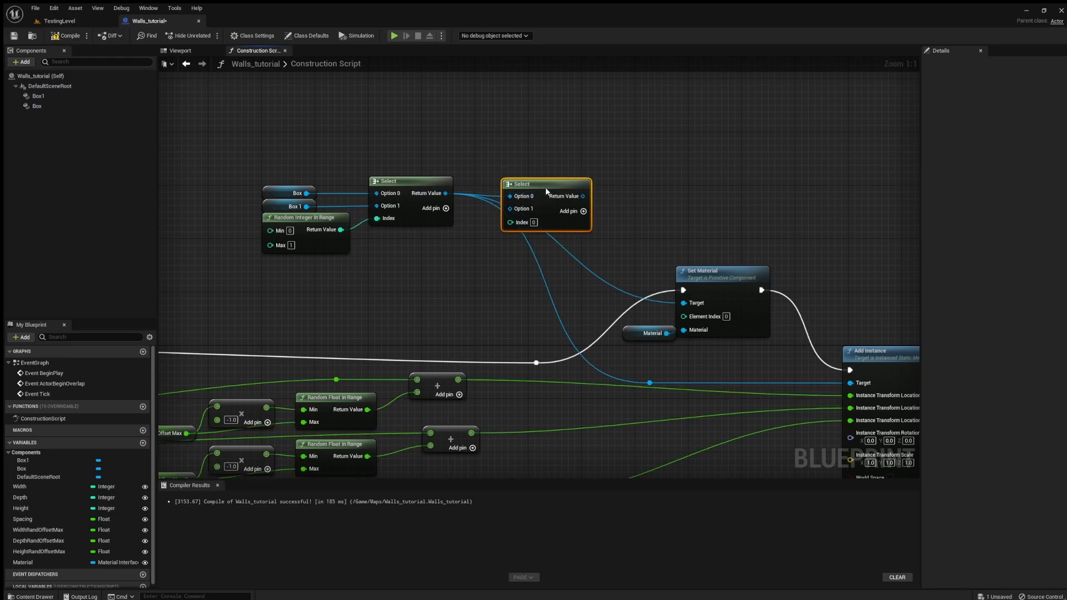
{"action": "left_click_drag", "start_coordinate": [547, 184], "coordinate": [541, 180]}
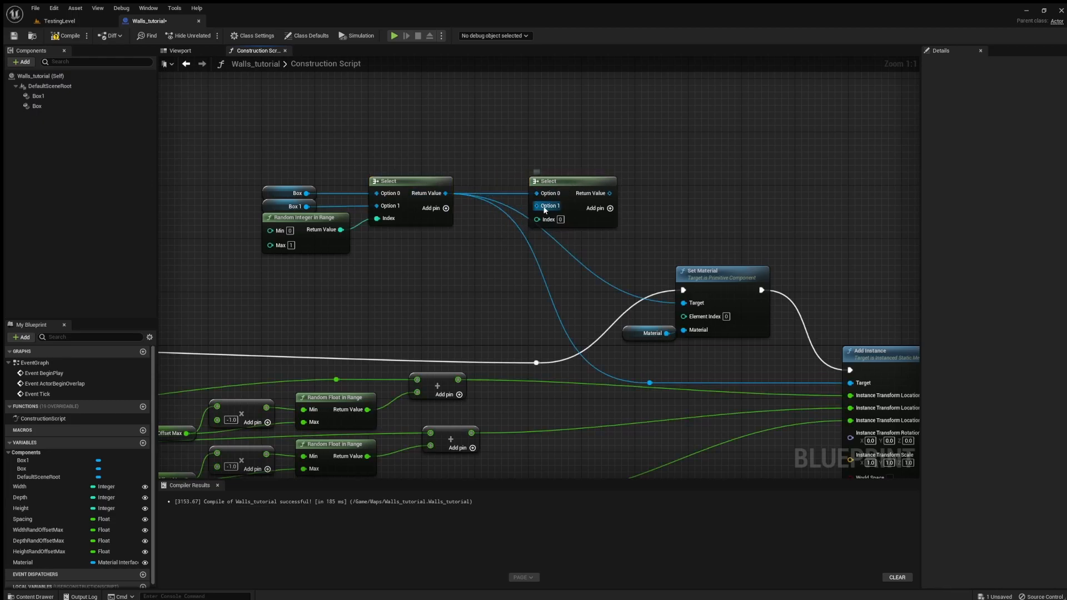
{"action": "scroll", "scroll_direction": "up", "scroll_amount": 3}
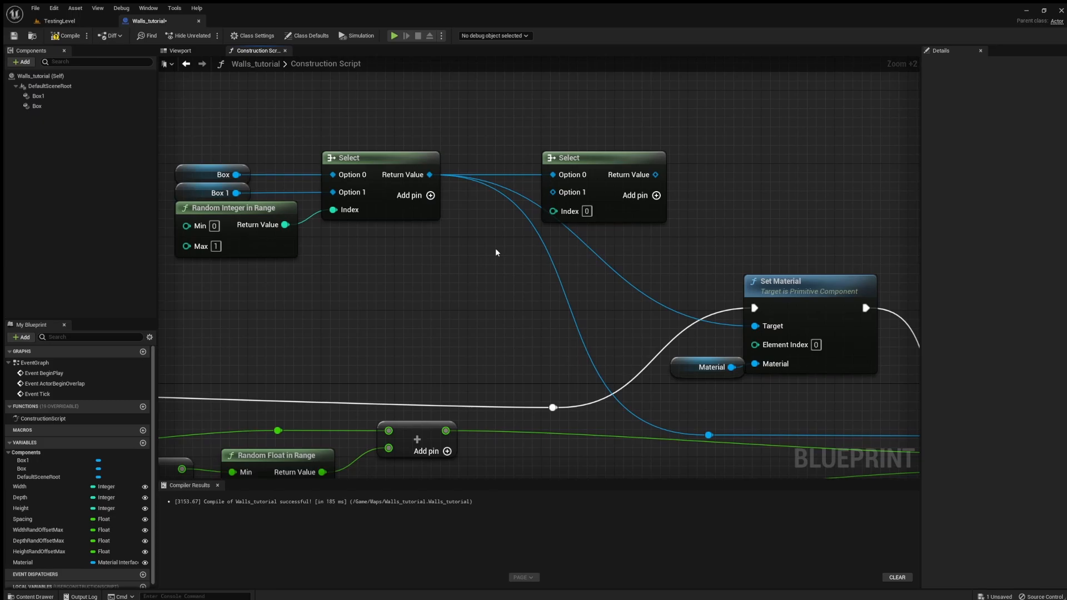
{"action": "scroll", "scroll_direction": "down", "scroll_amount": 3}
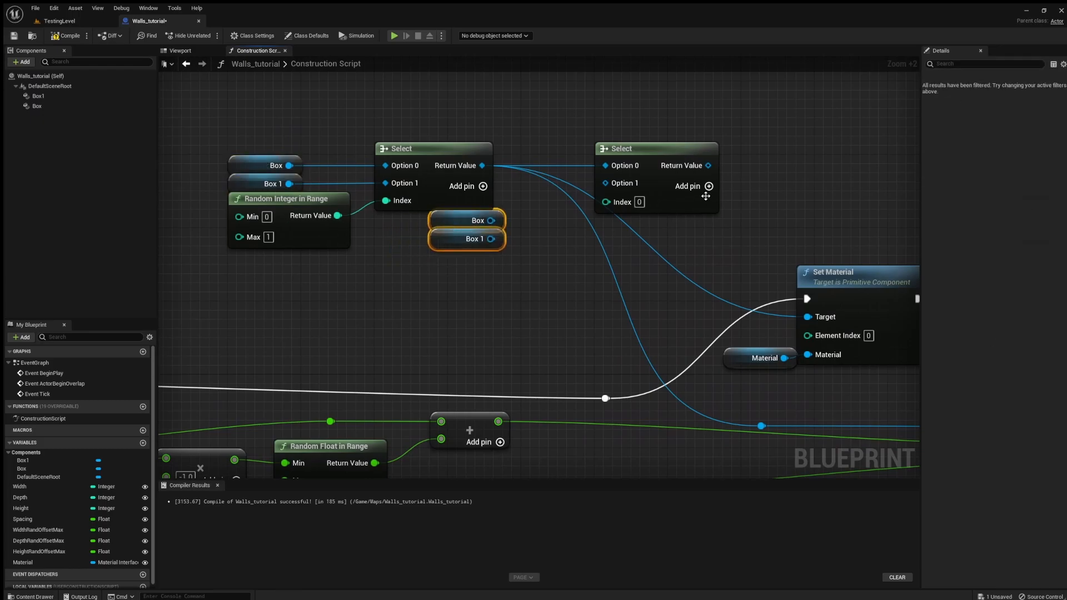
- Add Box and Box1 options and promote the Index to a SelectMeshIndex variable
{"action": "left_click", "coordinate": [708, 185]}
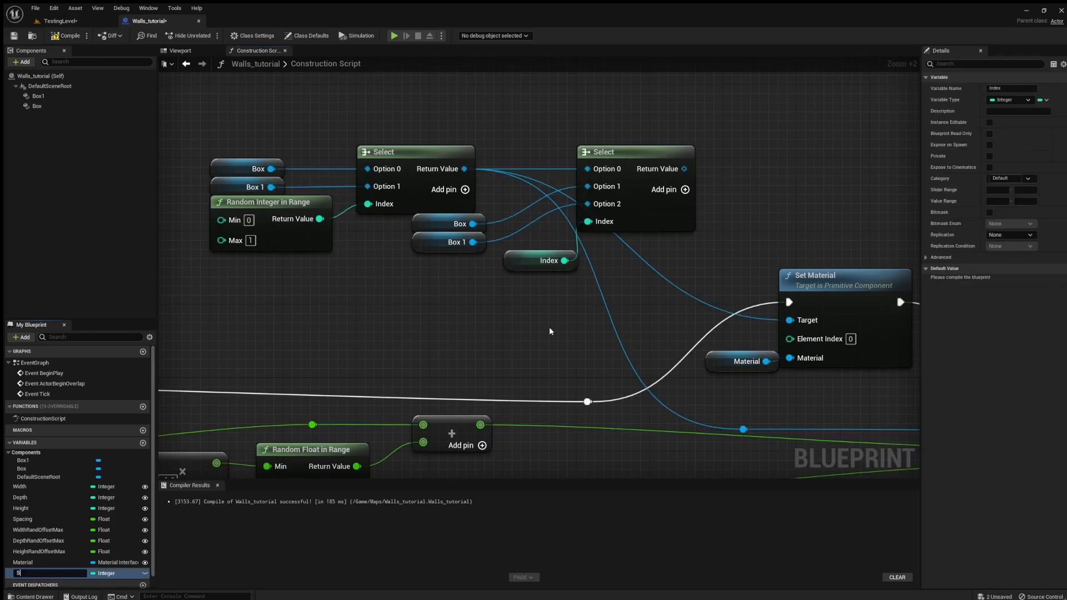
{"action": "type", "text": "elect"}
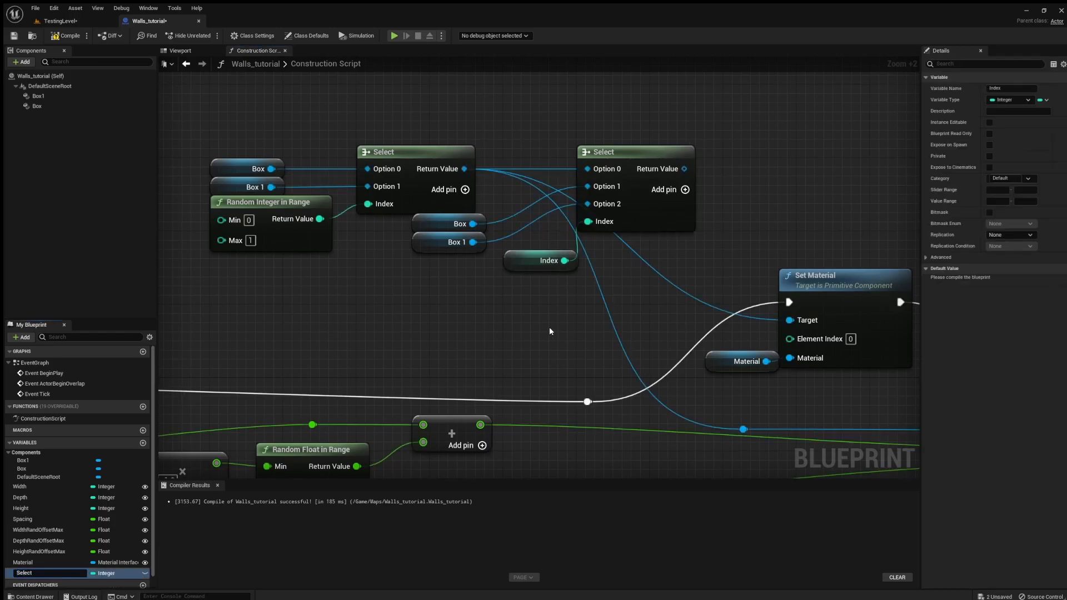
{"action": "type", "text": "SelectMeshIndex"}
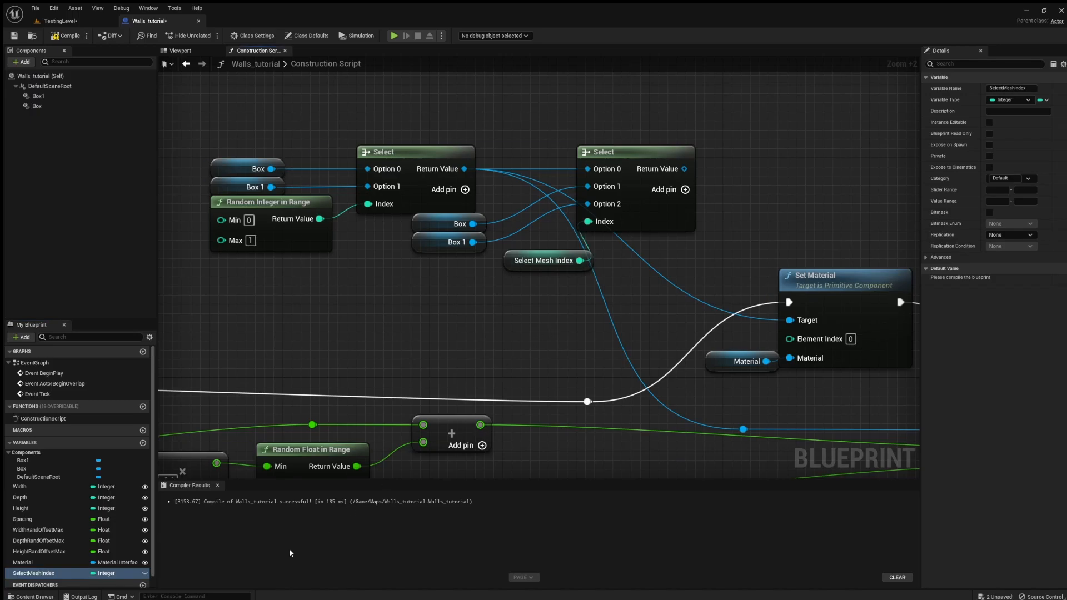
{"action": "left_click", "coordinate": [989, 121]}
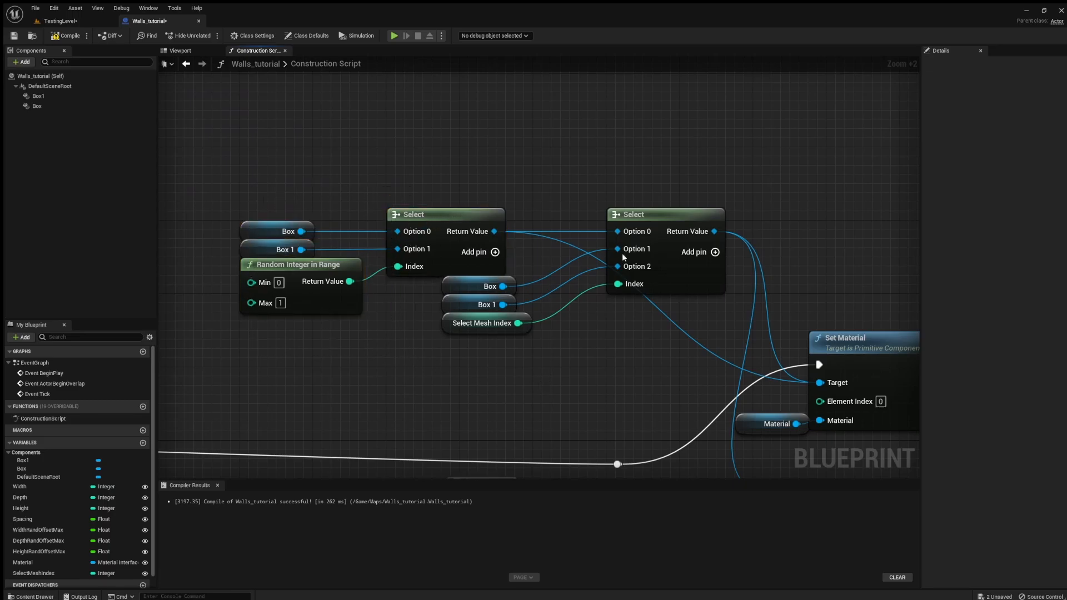
{"action": "left_click", "coordinate": [489, 286]}
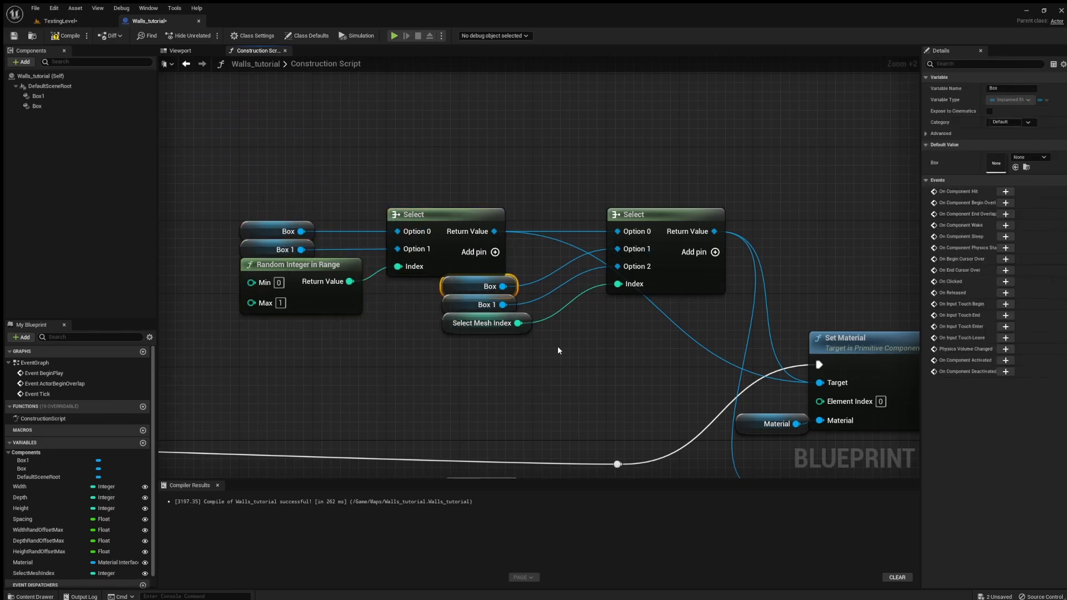
{"action": "left_click", "coordinate": [482, 304]}
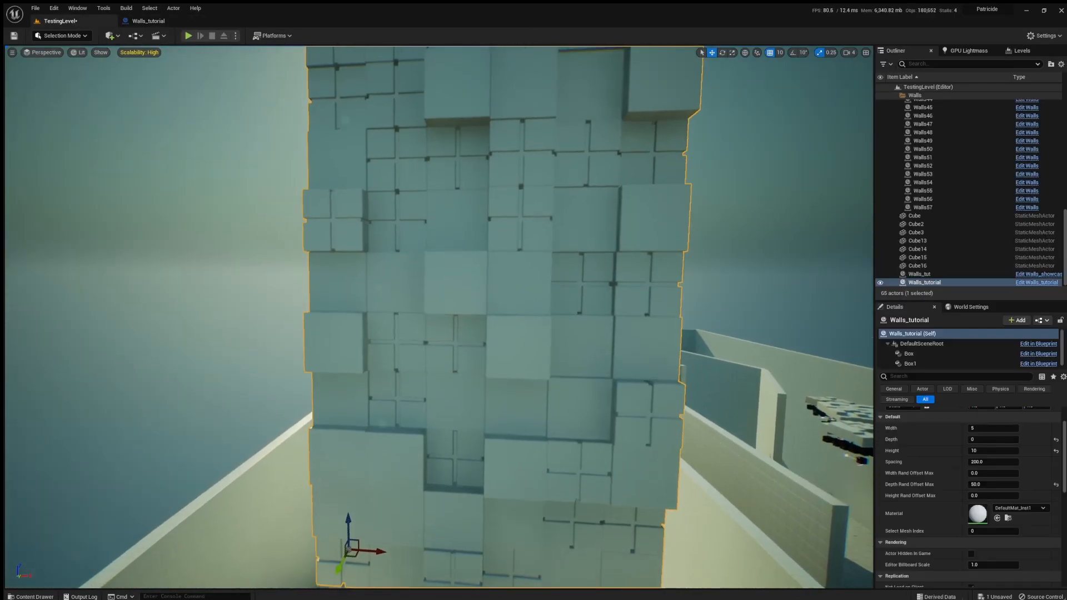
- Set Select Mesh Index to 1 on the placed Walls_tutorial actor
{"action": "left_click", "coordinate": [992, 531]}
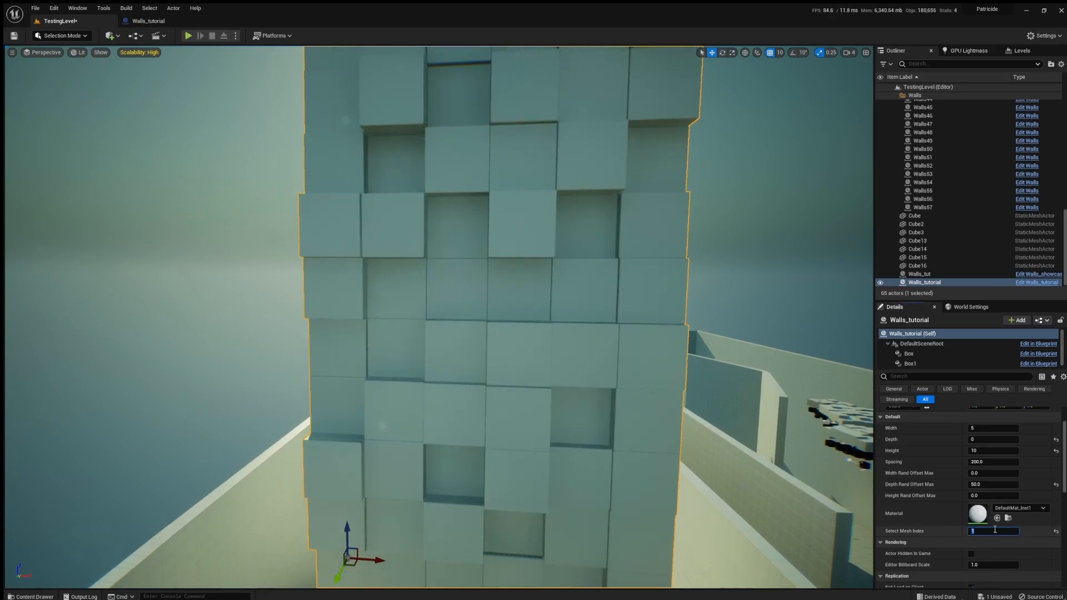